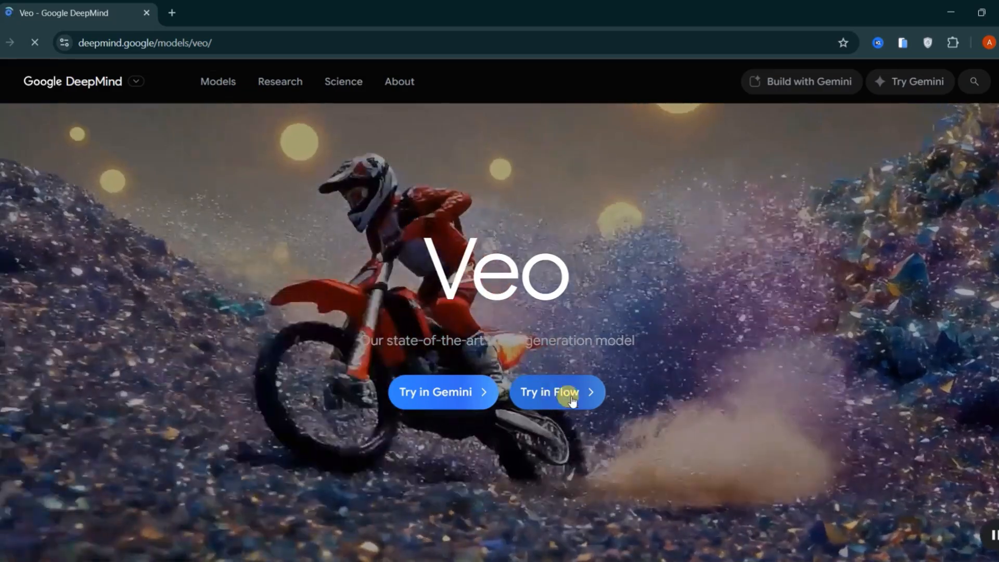
Launch Google Flow from the Veo page and create a new empty project.
{"action": "left_click", "coordinate": [557, 397]}
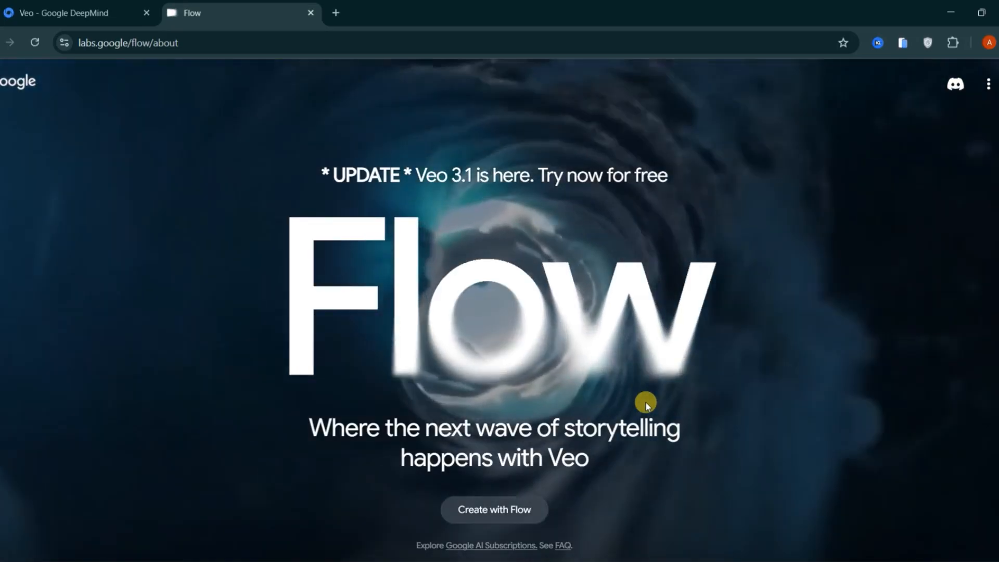
{"action": "left_click", "coordinate": [494, 509]}
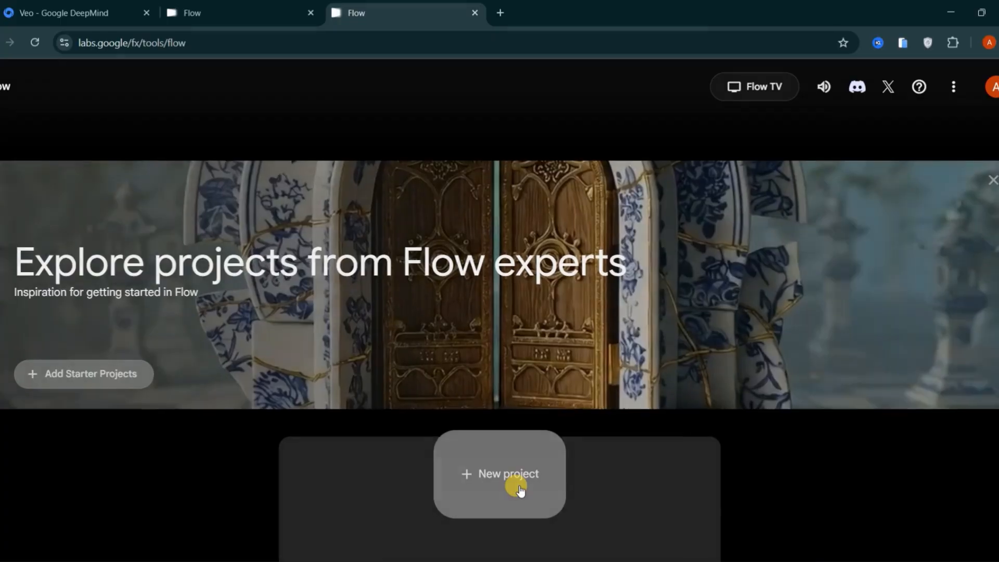
{"action": "left_click", "coordinate": [512, 476]}
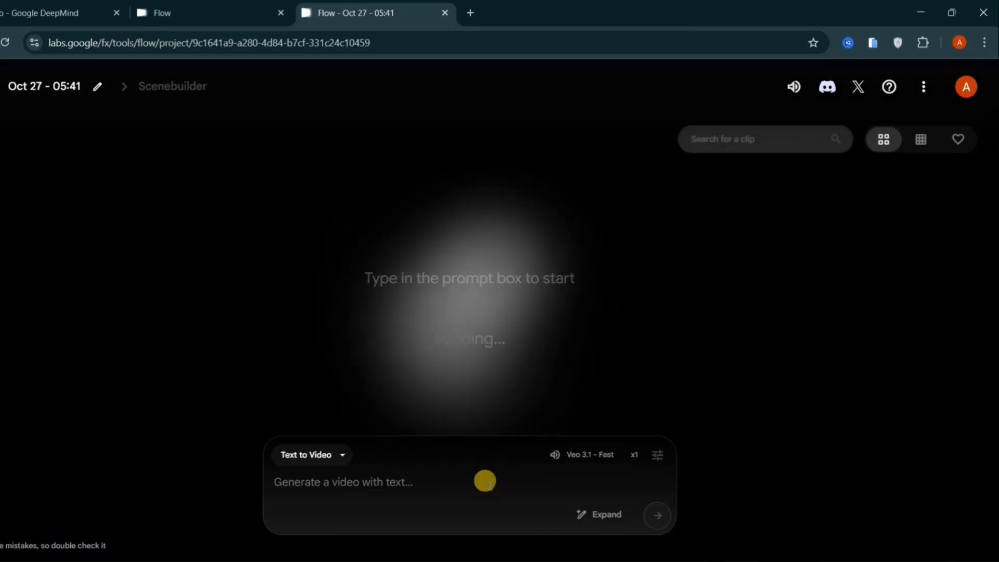
{"action": "left_click", "coordinate": [965, 87]}
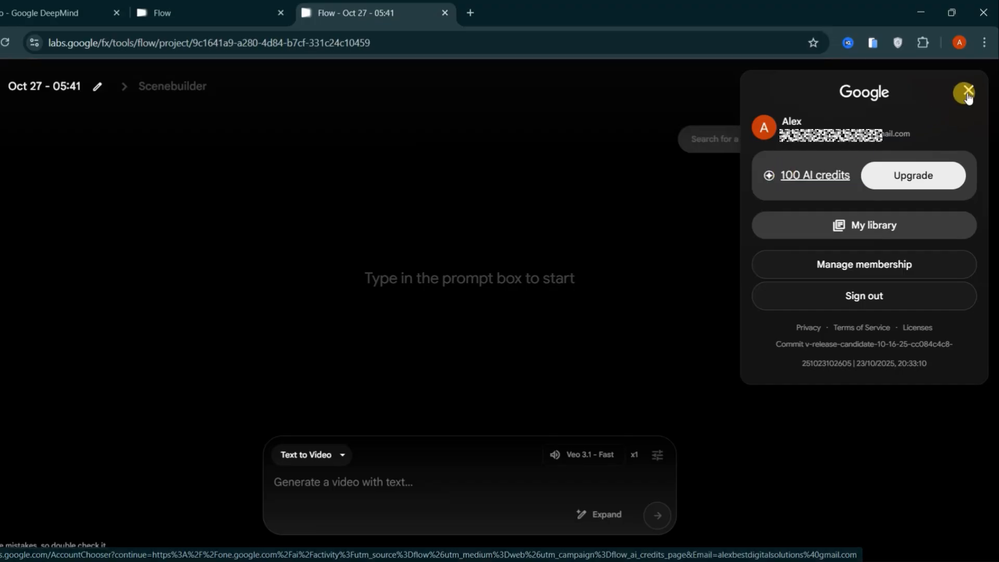
{"action": "left_click", "coordinate": [968, 91]}
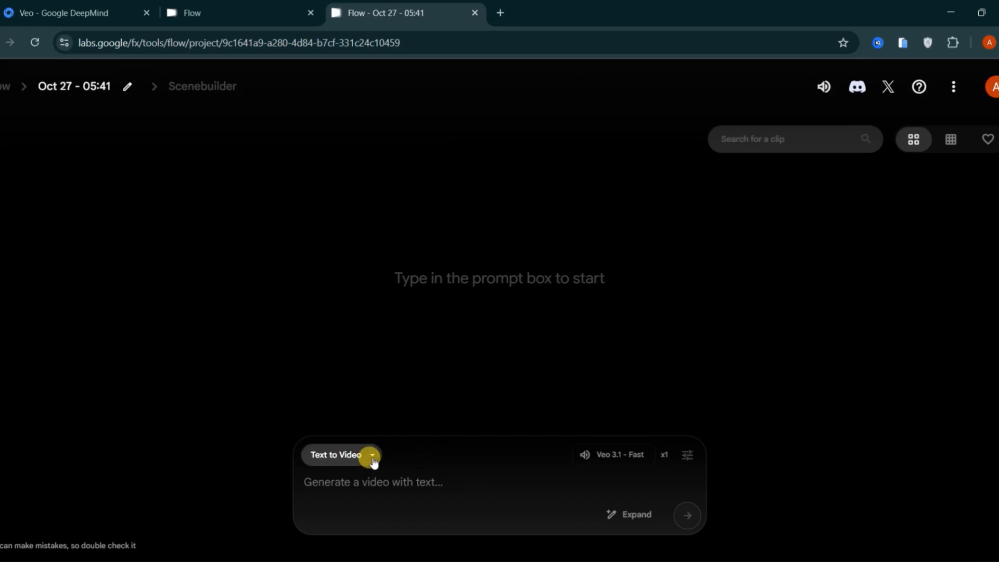
{"action": "left_click", "coordinate": [372, 456]}
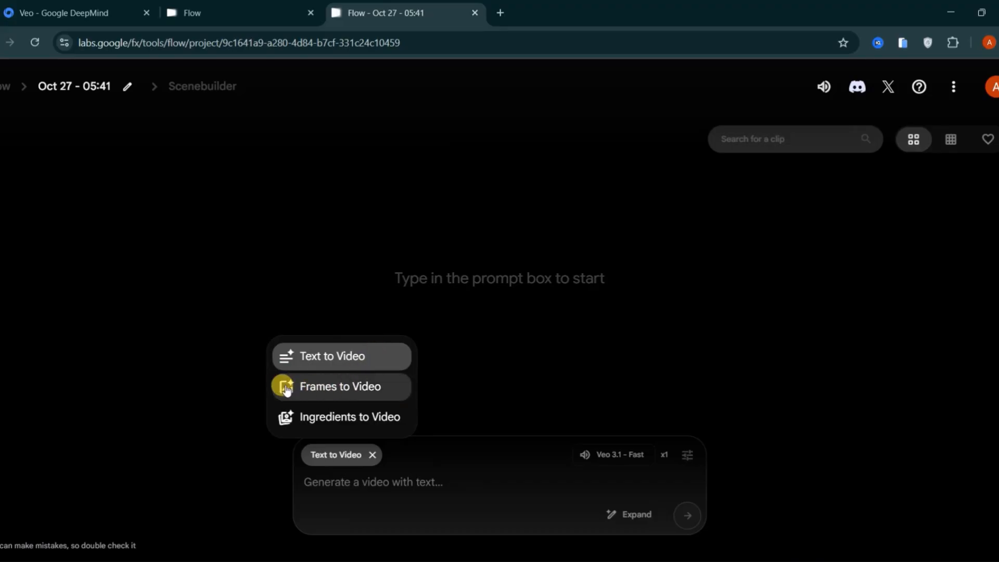
{"action": "mouse_move", "coordinate": [288, 418]}
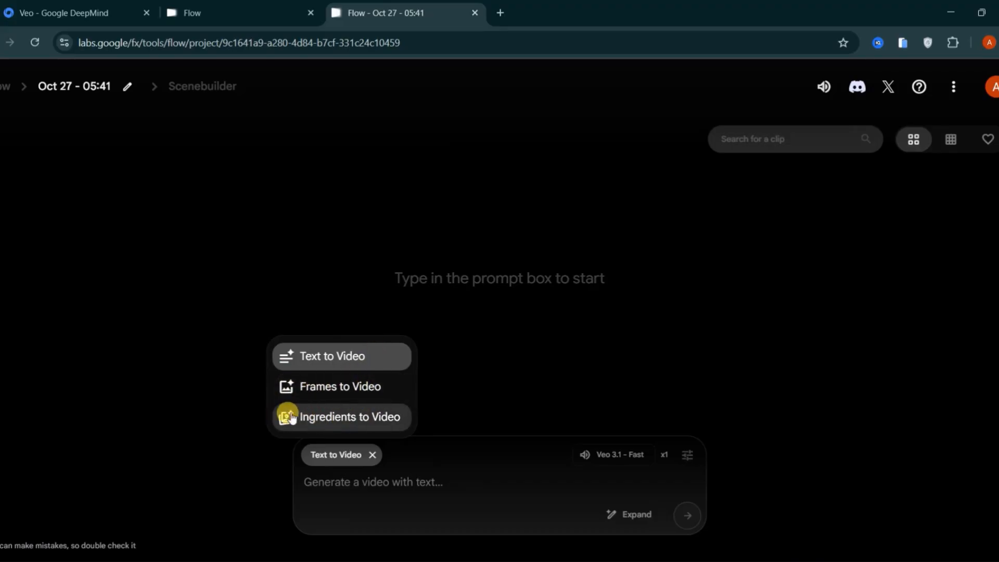
{"action": "mouse_move", "coordinate": [325, 416]}
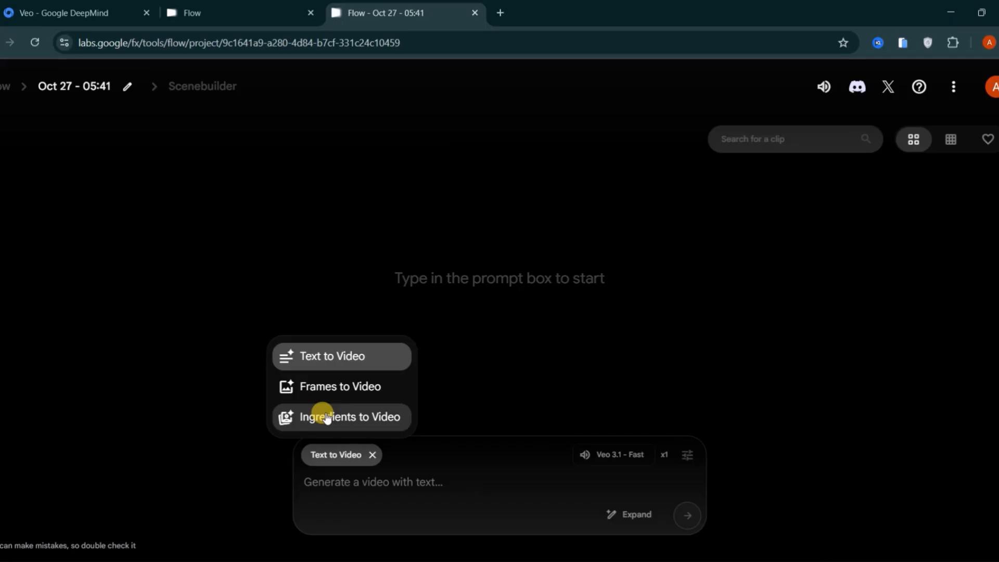
{"action": "mouse_move", "coordinate": [364, 419]}
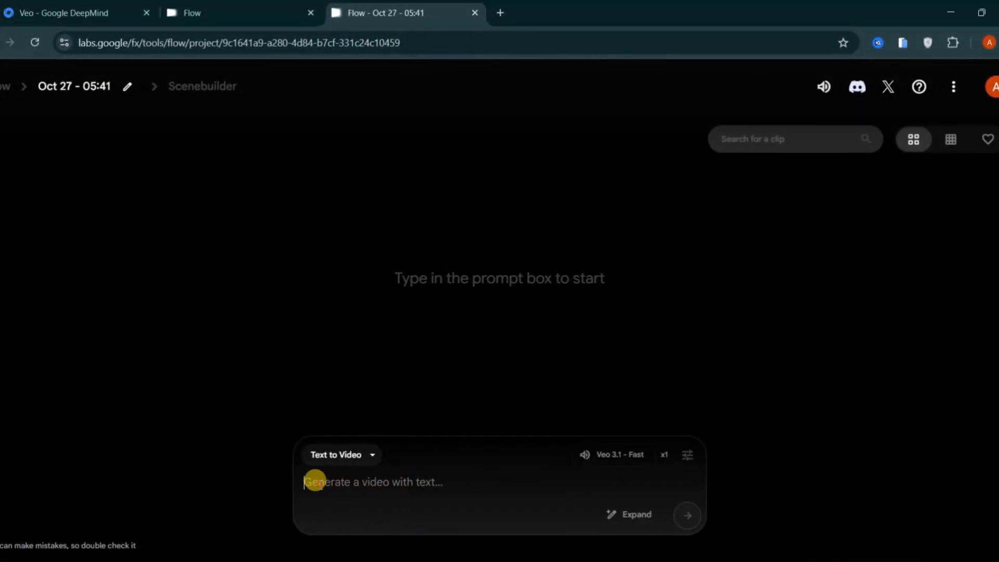
Enter the coastal sunrise jogging prompt, keep Landscape 16:9, and settle on Veo 3.1 Fast.
{"action": "type", "text": "A fit young woman in workout clothes jogging along a coastal road at sunrise, ocean waves crashing beside her, gentle breeze moving her hair, cinematic camera tracking her from the side with warm natural lighting and realistic motion."}
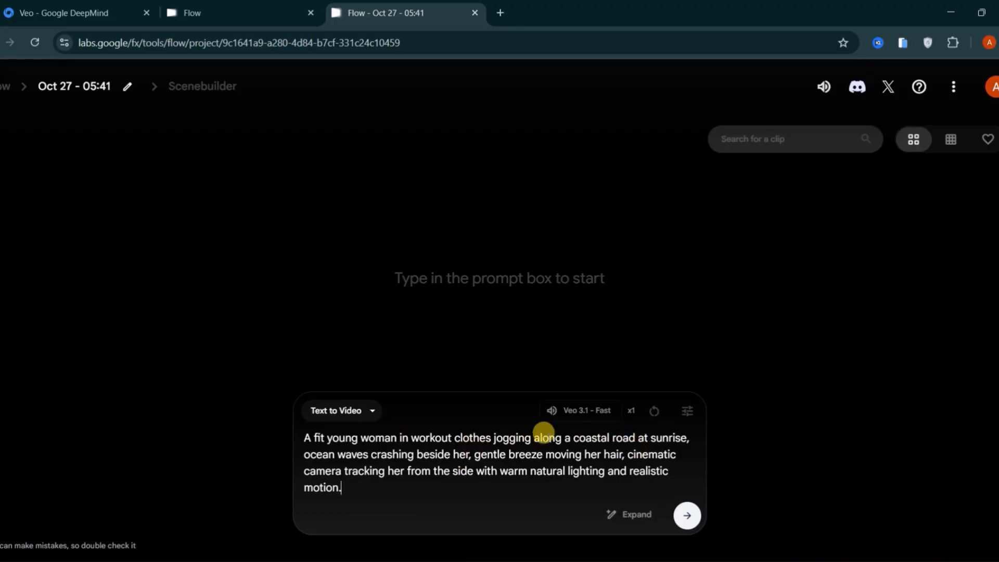
{"action": "left_click", "coordinate": [586, 411]}
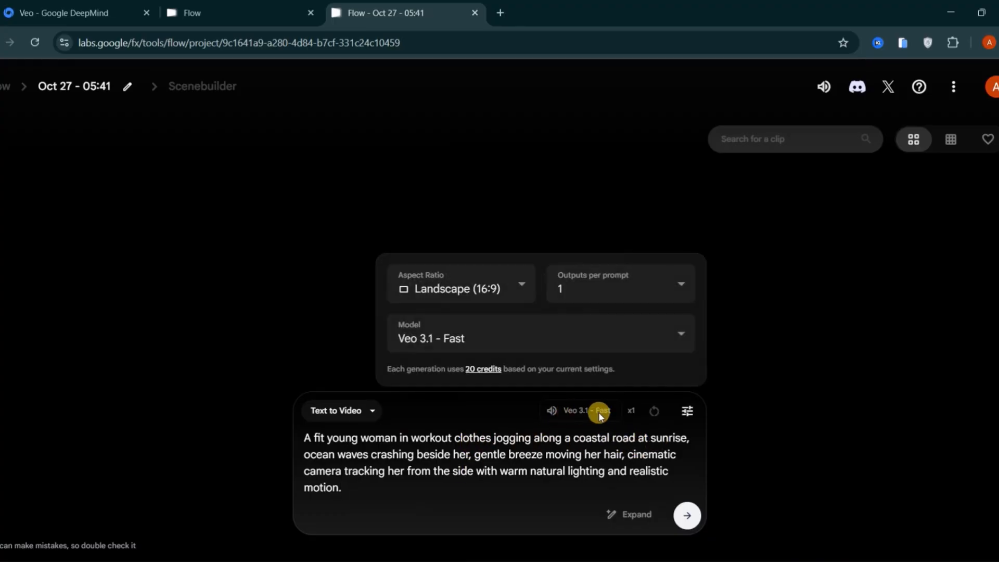
{"action": "left_click", "coordinate": [519, 287]}
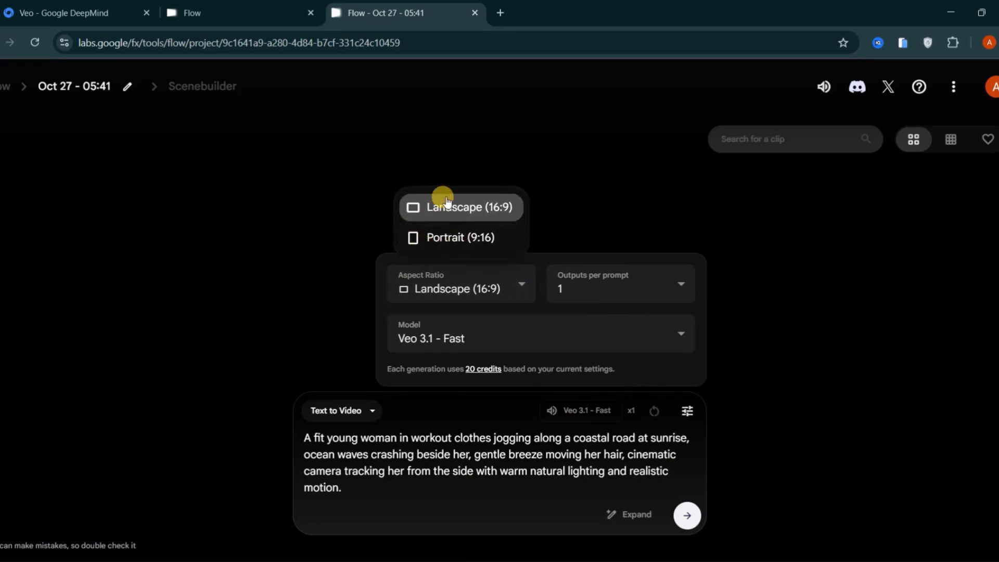
{"action": "left_click", "coordinate": [461, 208]}
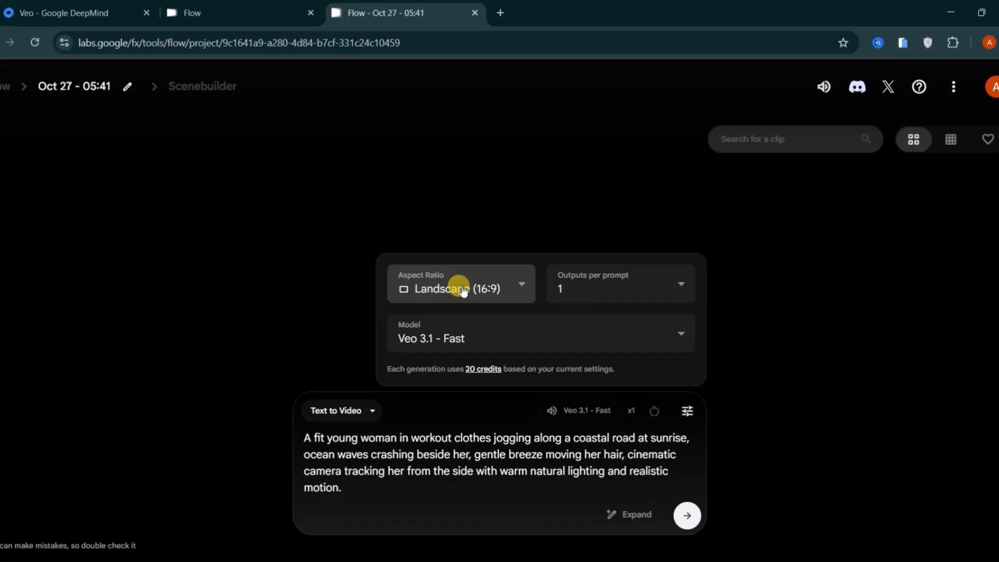
{"action": "left_click", "coordinate": [621, 283]}
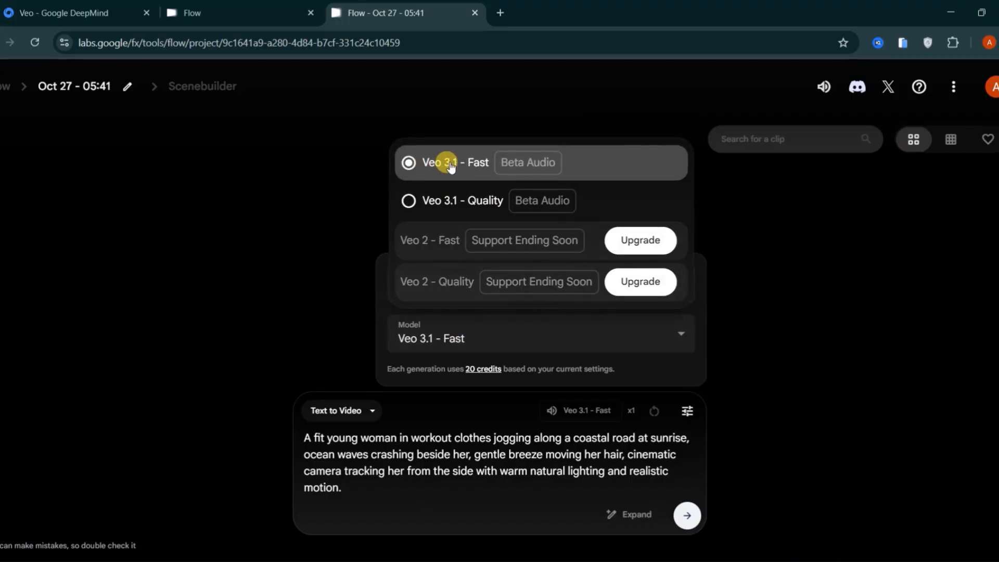
{"action": "left_click", "coordinate": [408, 200]}
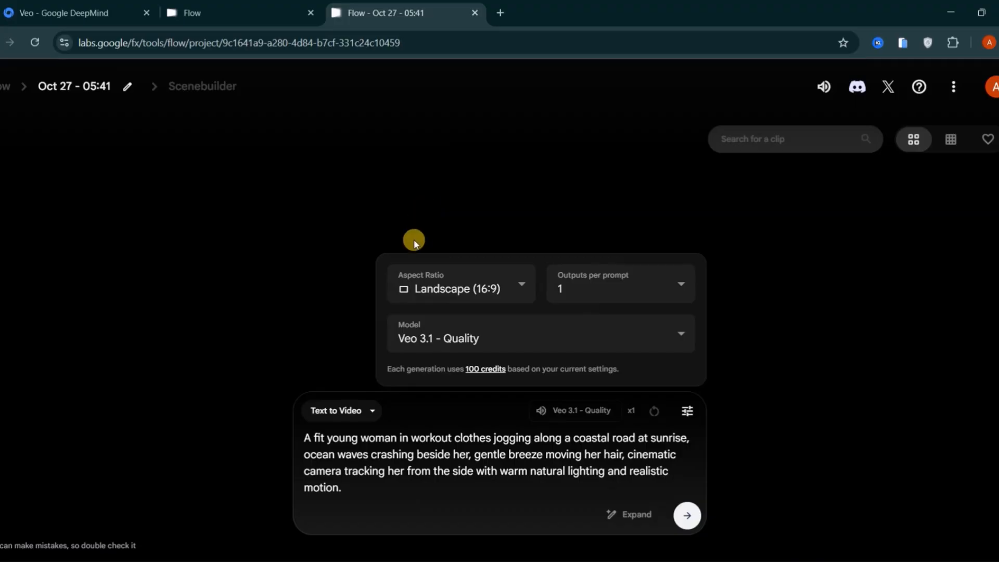
{"action": "mouse_move", "coordinate": [478, 361]}
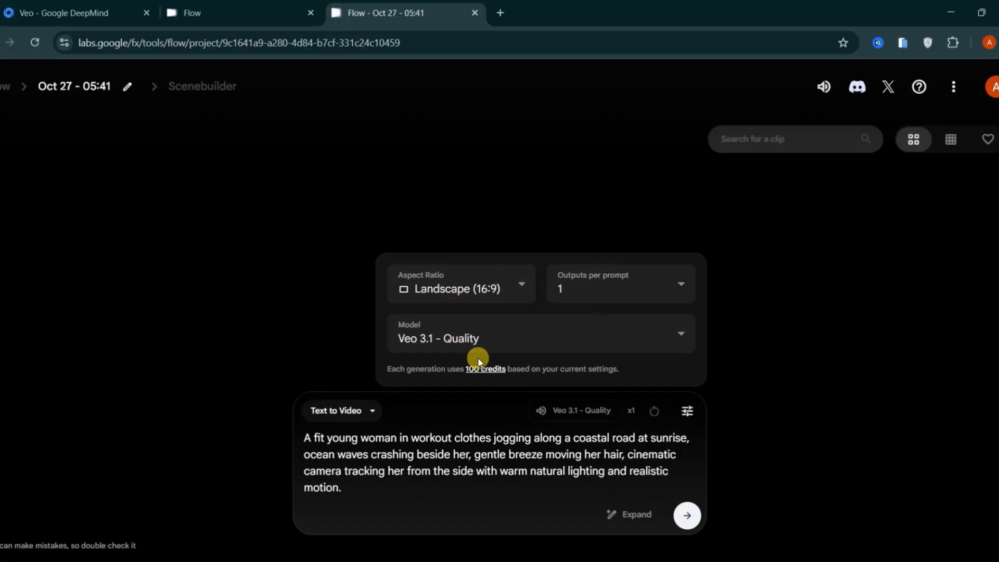
{"action": "mouse_move", "coordinate": [473, 373]}
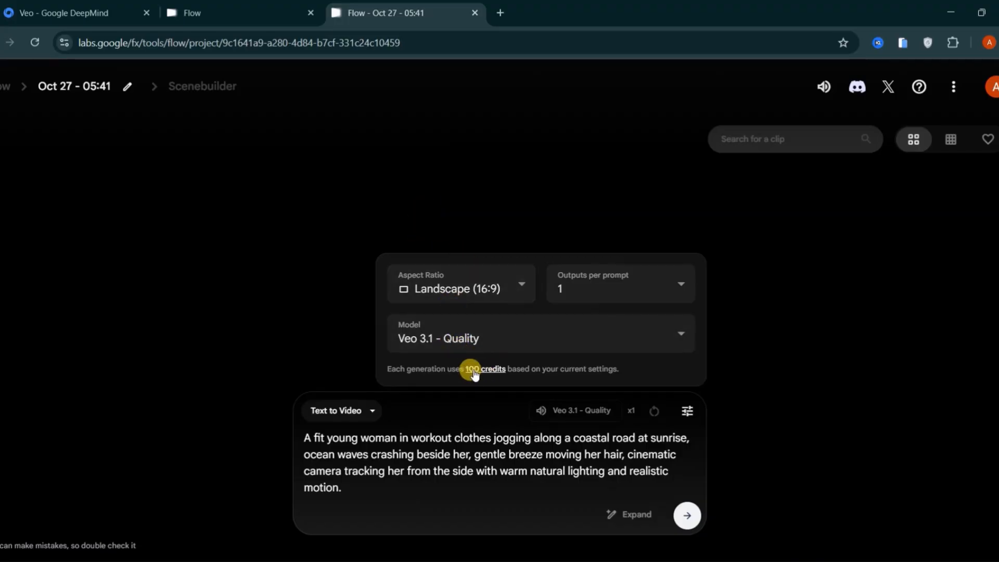
{"action": "mouse_move", "coordinate": [488, 375]}
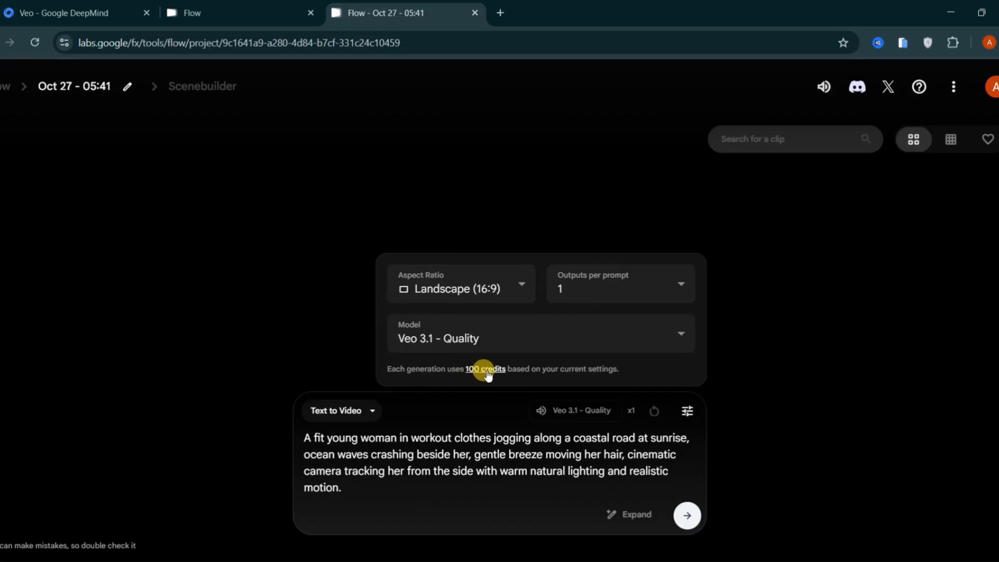
{"action": "left_click", "coordinate": [541, 333]}
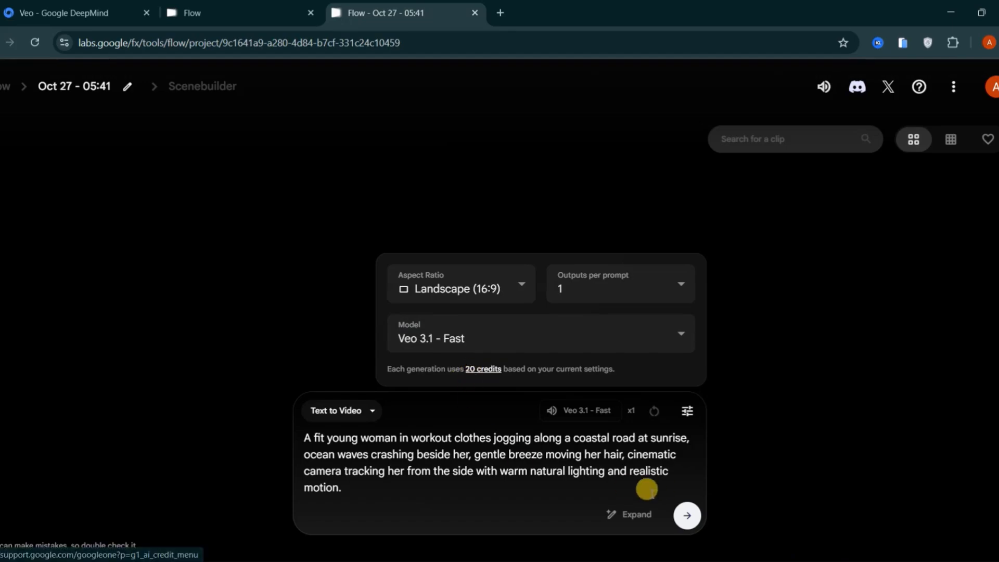
Generate the 8-second sunrise jogging clip with Veo 3.1 Fast.
{"action": "left_click", "coordinate": [687, 515]}
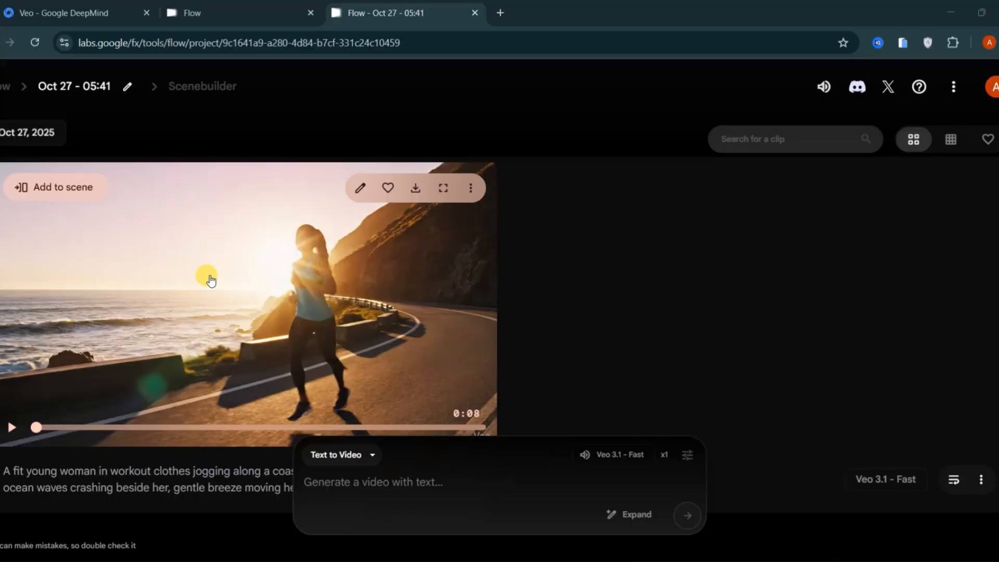
{"action": "mouse_move", "coordinate": [210, 292]}
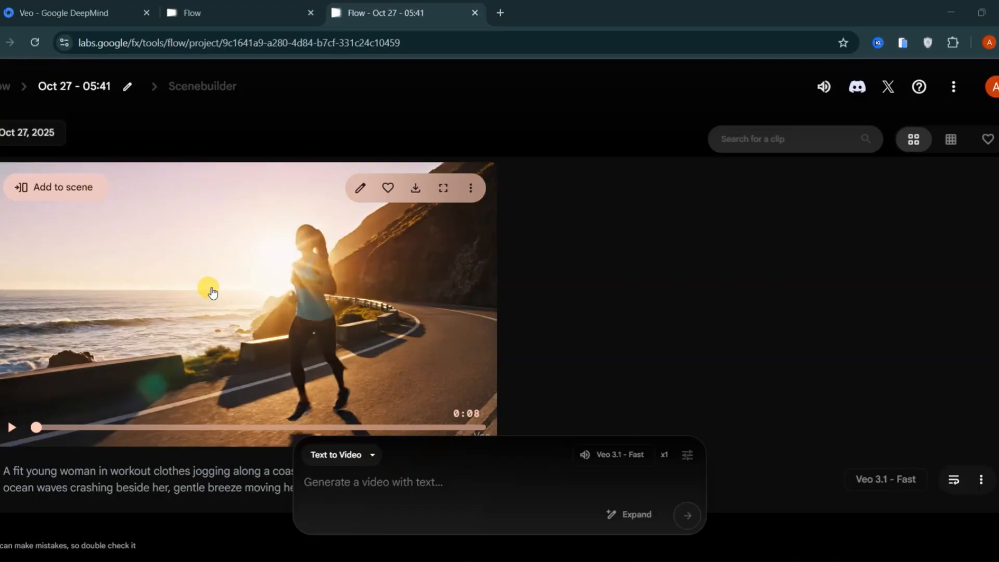
{"action": "left_click", "coordinate": [338, 454]}
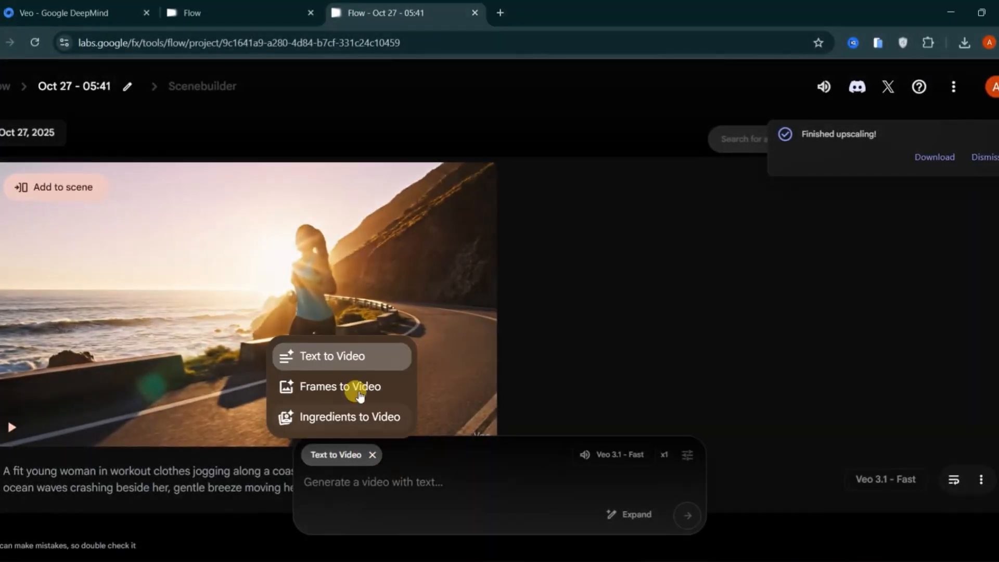
Switch to Frames to Video and upload and crop the singer close-up as first frame.
{"action": "left_click", "coordinate": [340, 387]}
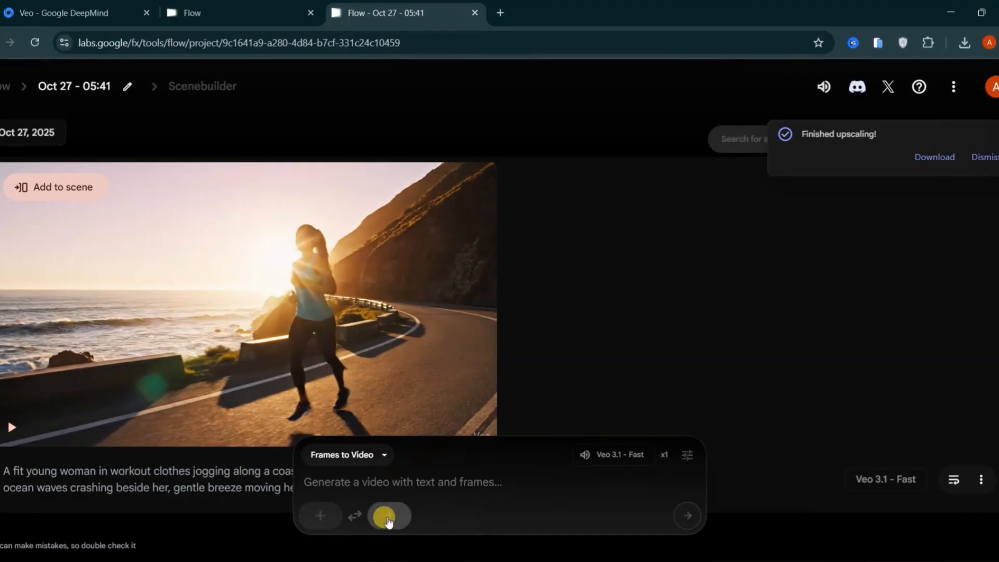
{"action": "left_click", "coordinate": [387, 516]}
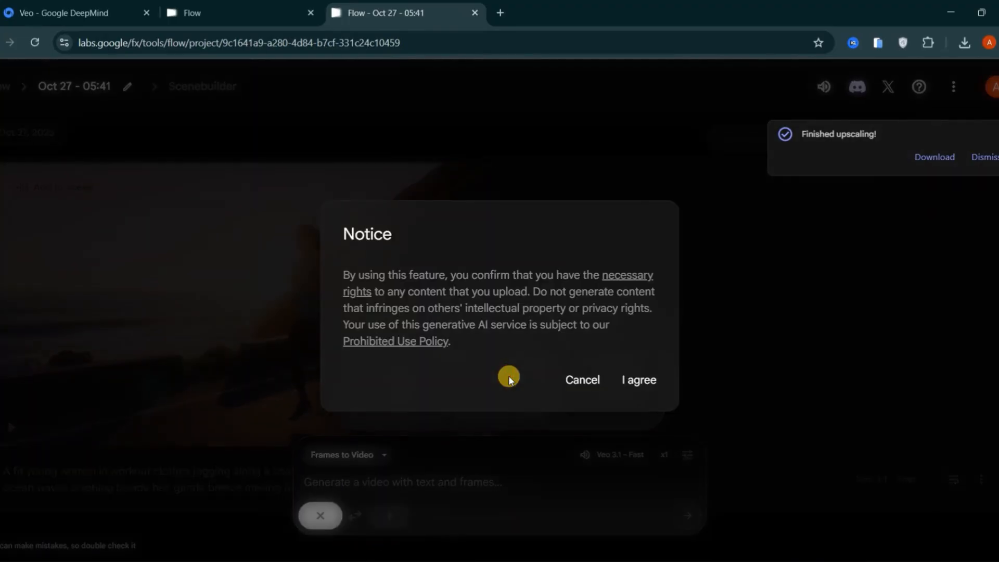
{"action": "left_click", "coordinate": [639, 380]}
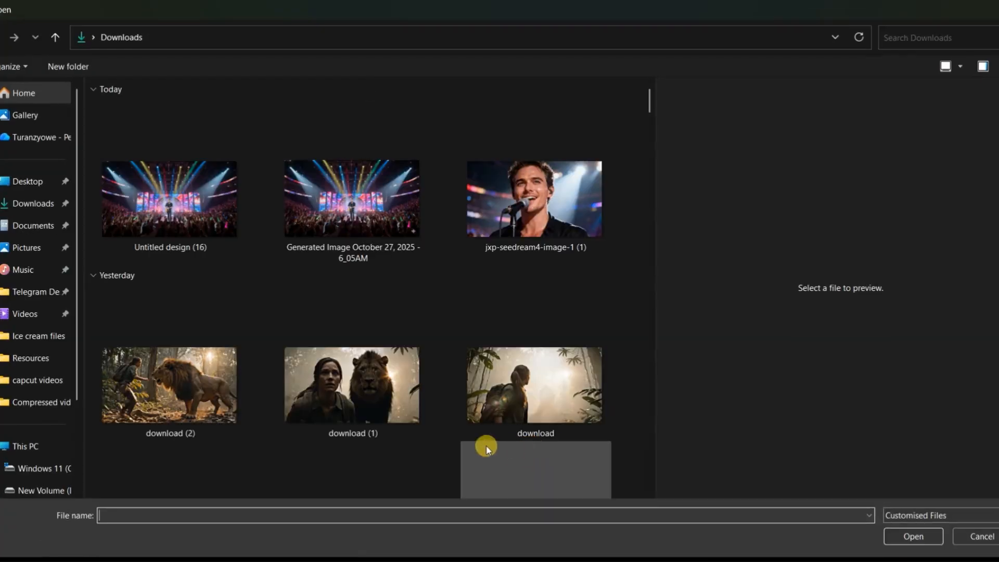
{"action": "left_click", "coordinate": [556, 211]}
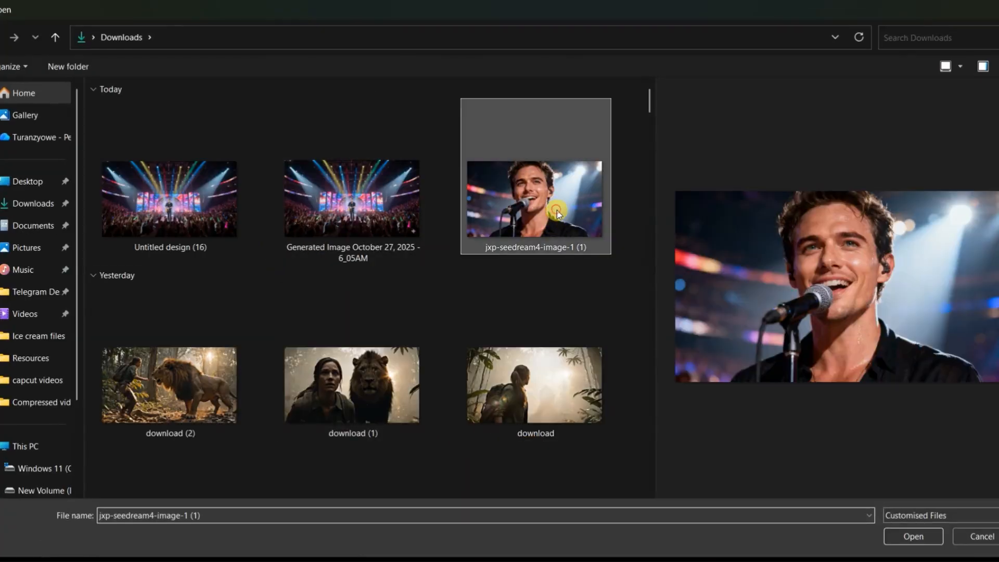
{"action": "left_click", "coordinate": [913, 537]}
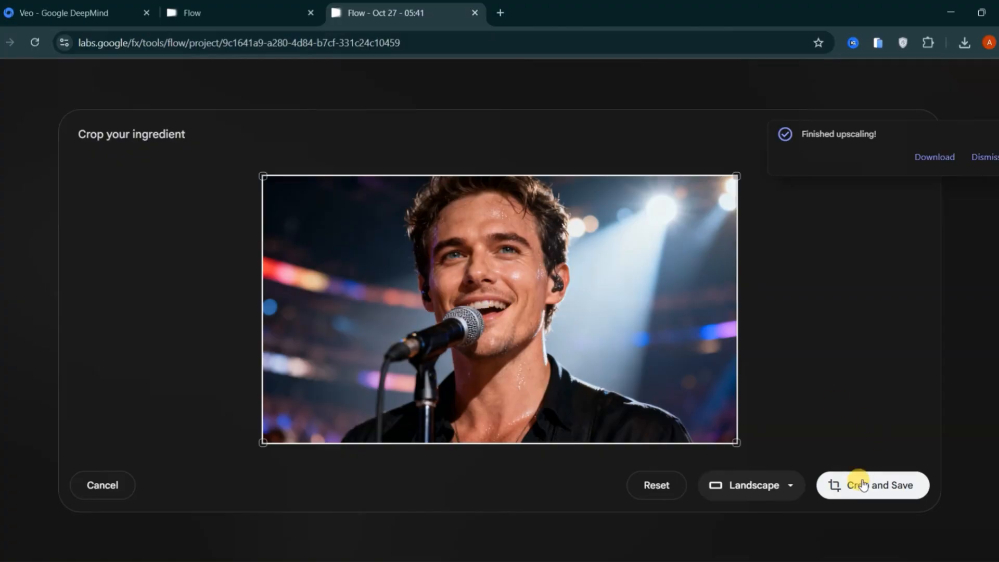
{"action": "left_click", "coordinate": [866, 485]}
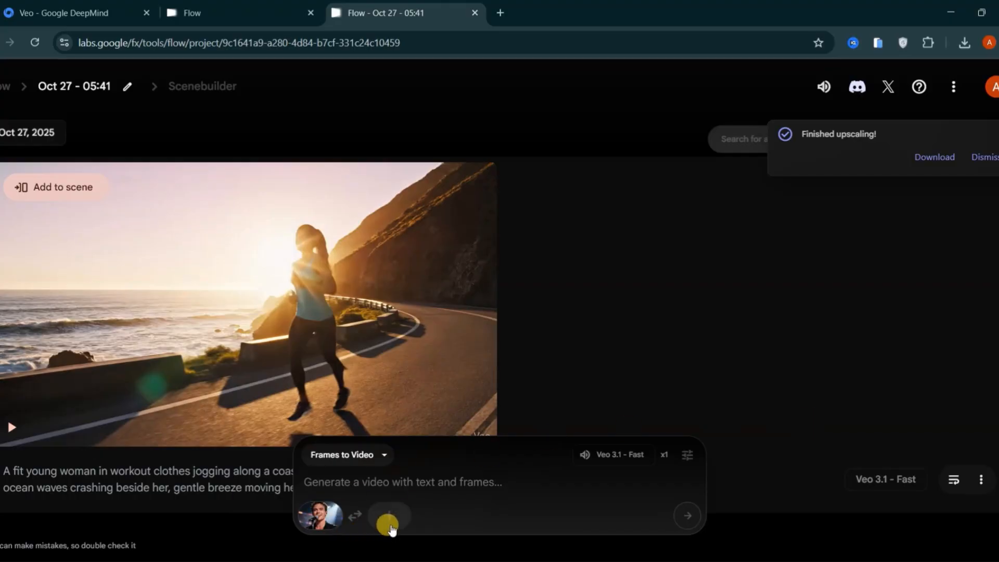
Upload the concert stage photo and keep its landscape crop as the ending frame.
{"action": "left_click", "coordinate": [388, 523]}
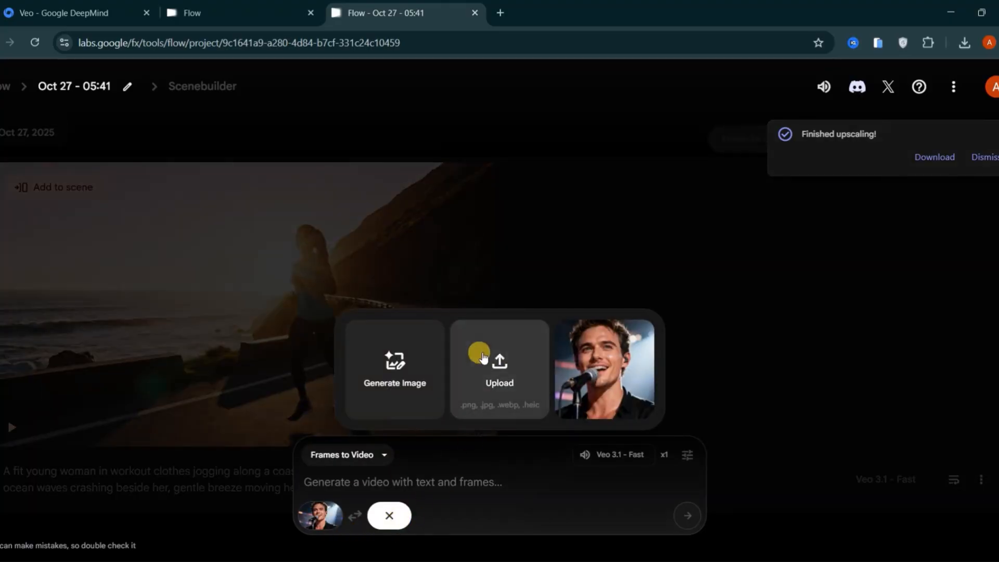
{"action": "left_click", "coordinate": [499, 370]}
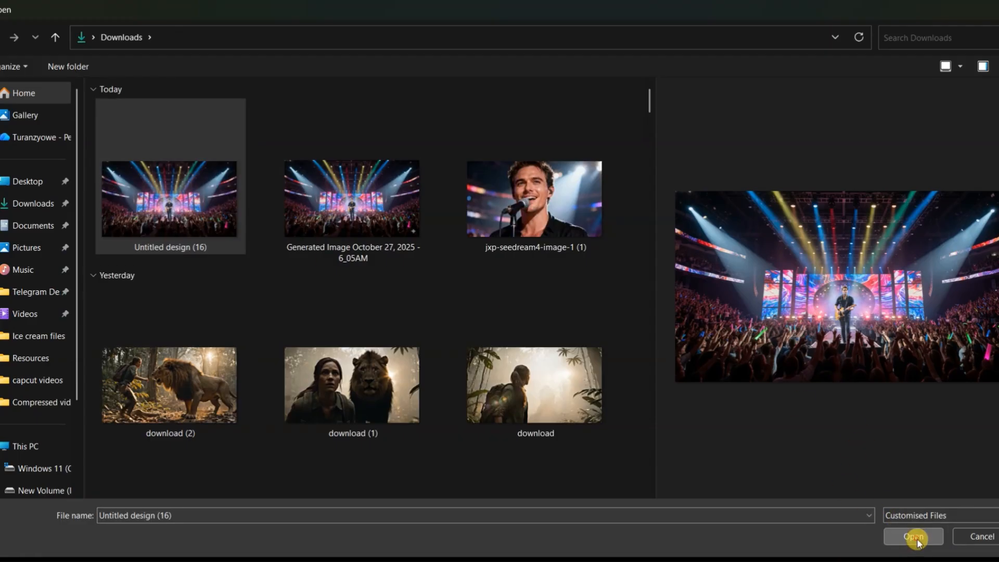
{"action": "left_click", "coordinate": [913, 536]}
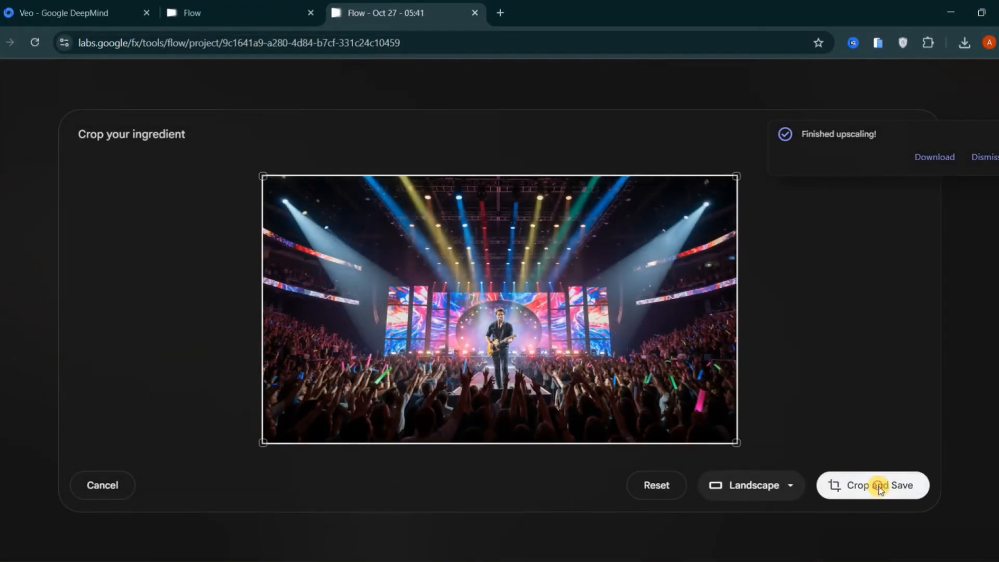
{"action": "left_click", "coordinate": [877, 485]}
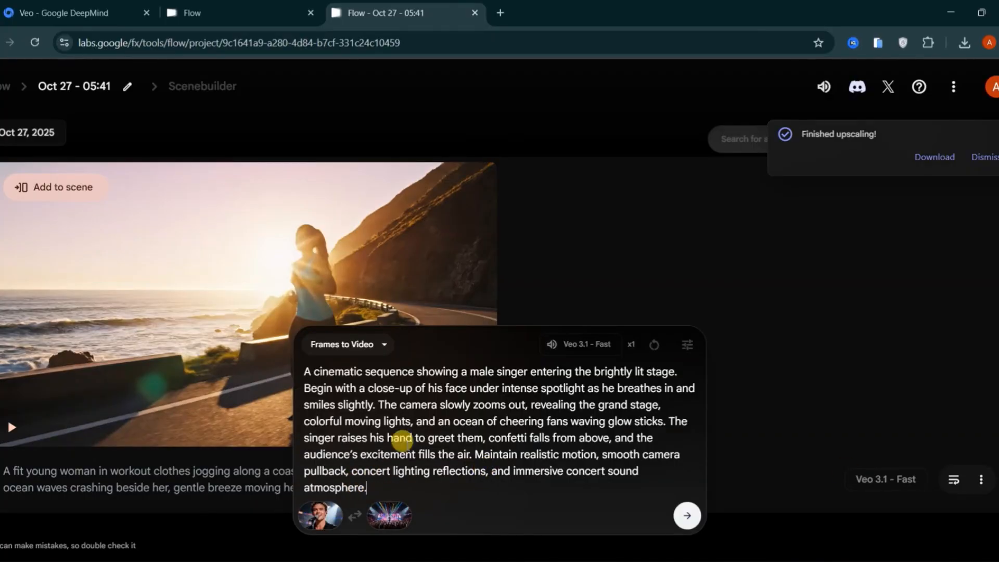
{"action": "mouse_move", "coordinate": [401, 424]}
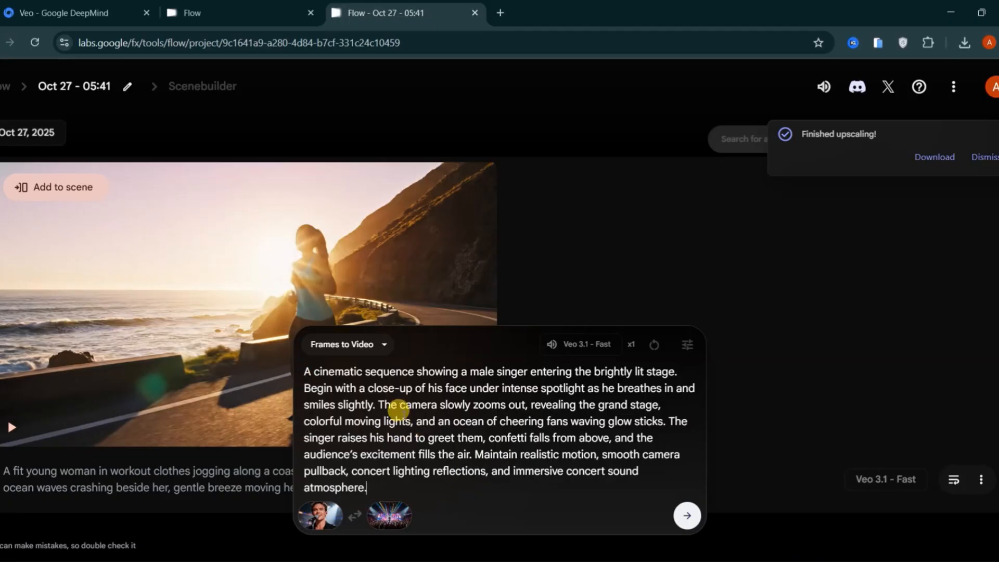
{"action": "left_click", "coordinate": [687, 516]}
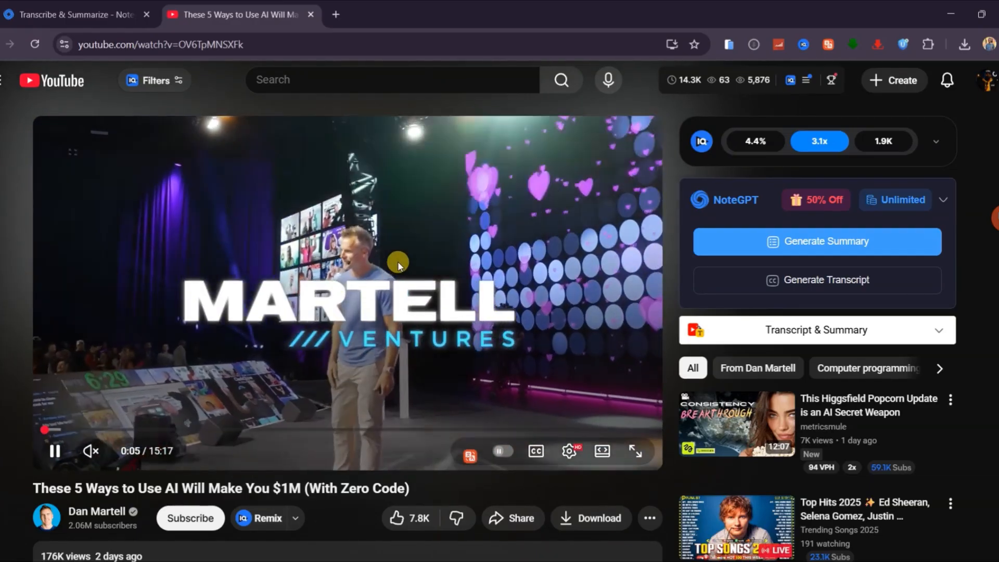
Generate NoteGPT's timestamped transcript of the Dan Martell AI money video and scroll it.
{"action": "left_click", "coordinate": [896, 199]}
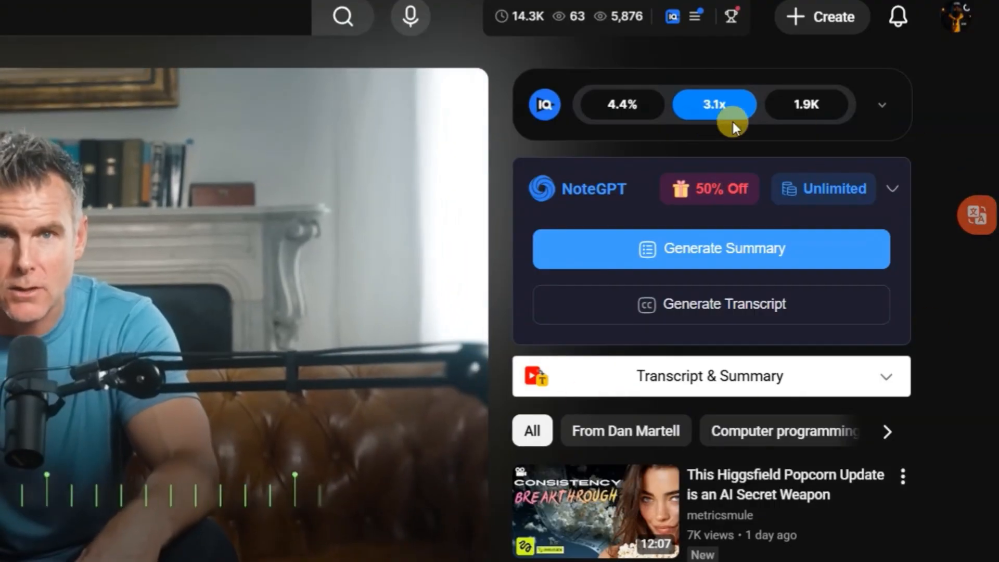
{"action": "left_click", "coordinate": [711, 304]}
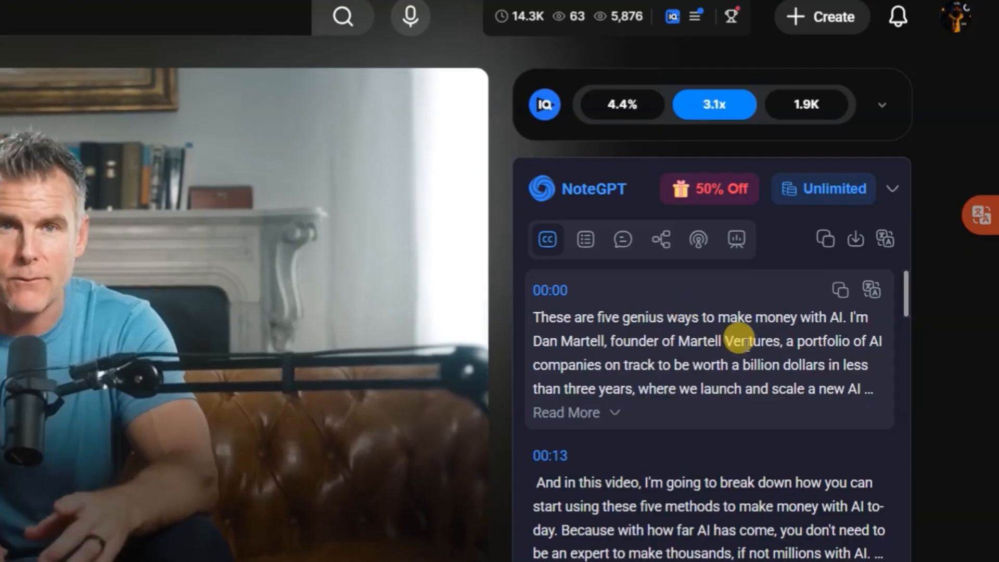
{"action": "scroll", "scroll_direction": "down", "scroll_amount": 3}
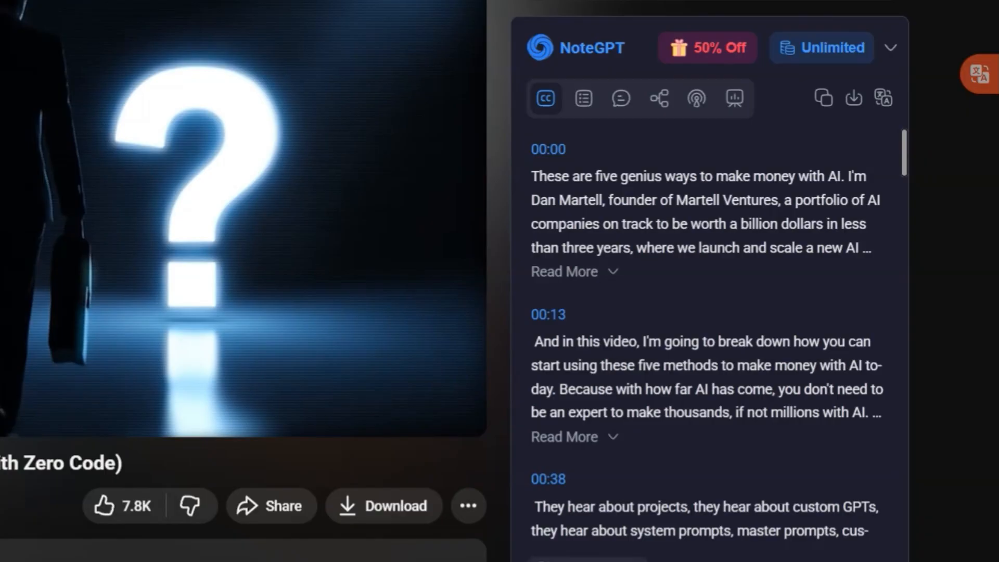
Open NoteGPT's Summary tab and scroll through the five-method video summary.
{"action": "left_click", "coordinate": [582, 98]}
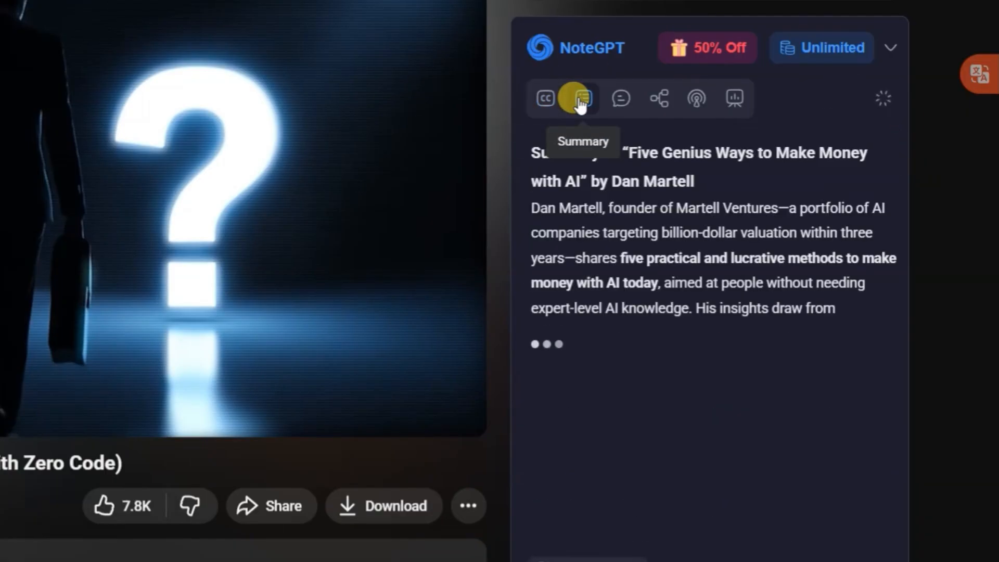
{"action": "left_click", "coordinate": [583, 99]}
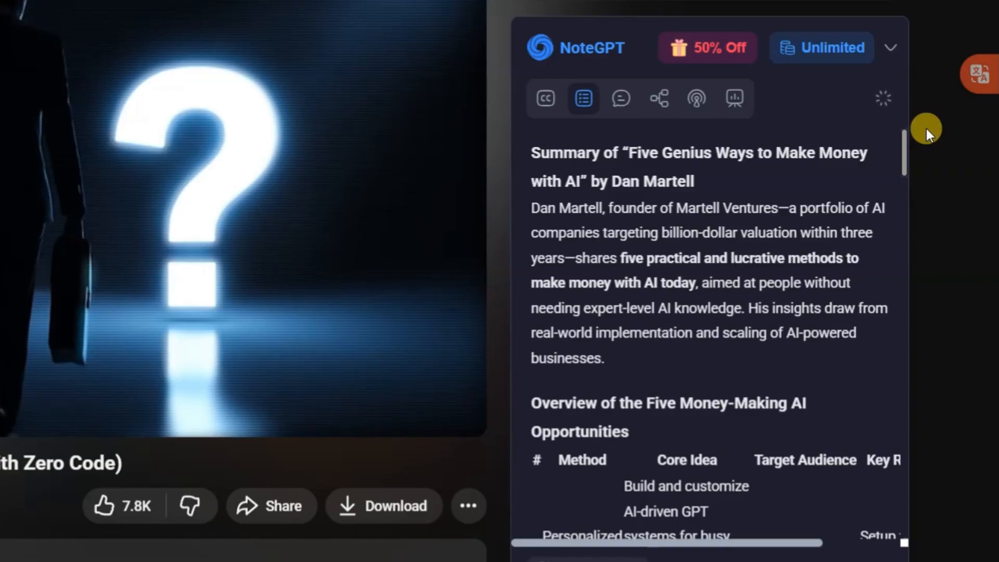
{"action": "scroll", "scroll_direction": "down", "scroll_amount": 3}
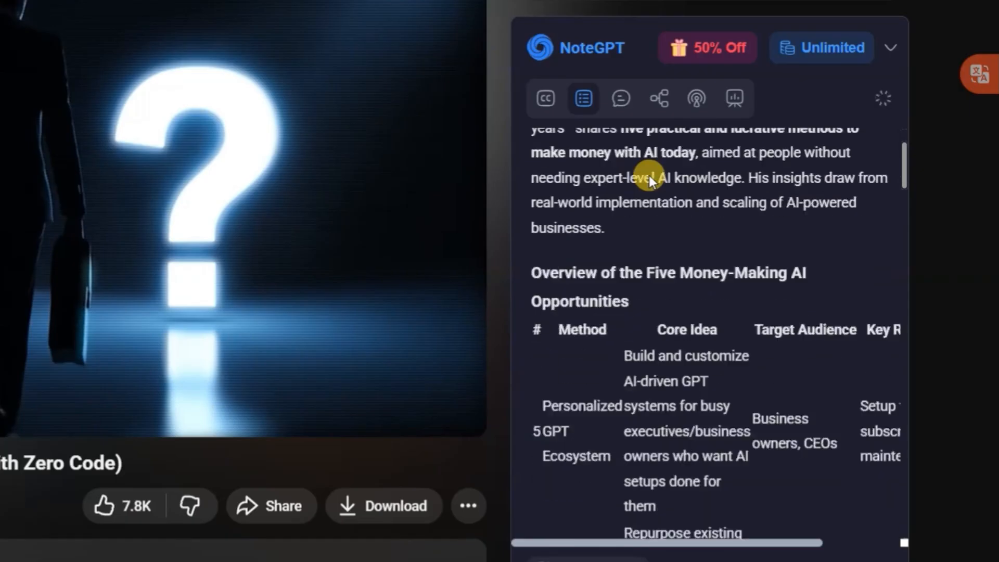
{"action": "scroll", "scroll_direction": "down", "scroll_amount": 3}
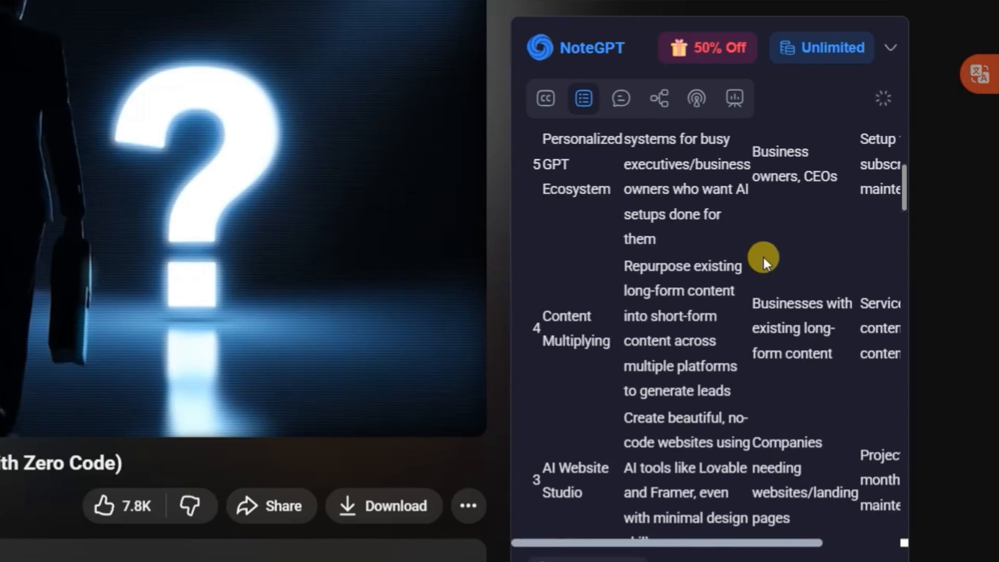
{"action": "scroll", "scroll_direction": "down", "scroll_amount": 3}
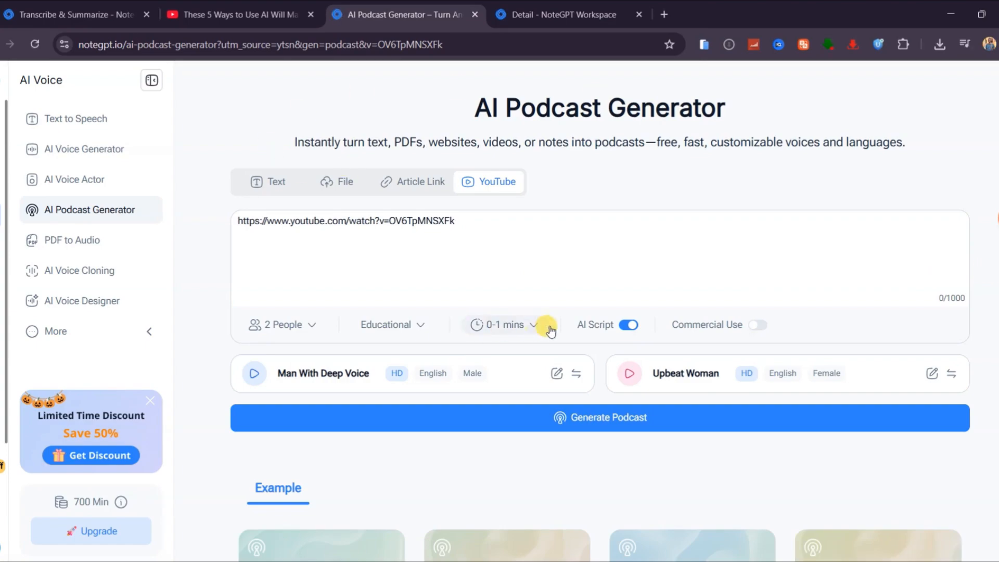
{"action": "mouse_move", "coordinate": [645, 438]}
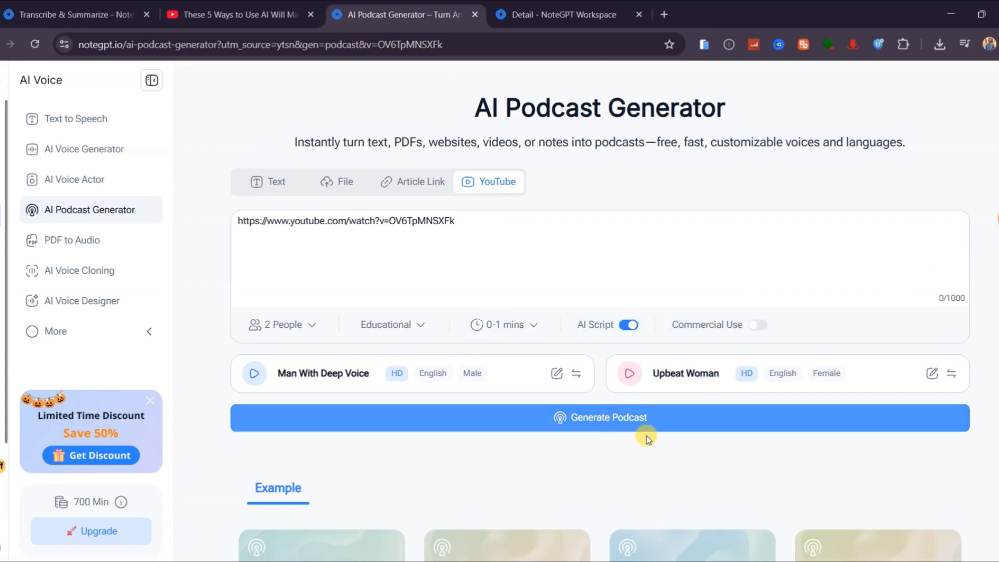
Generate the 5:55 two-speaker AI money podcast and download its audio.
{"action": "left_click", "coordinate": [599, 418]}
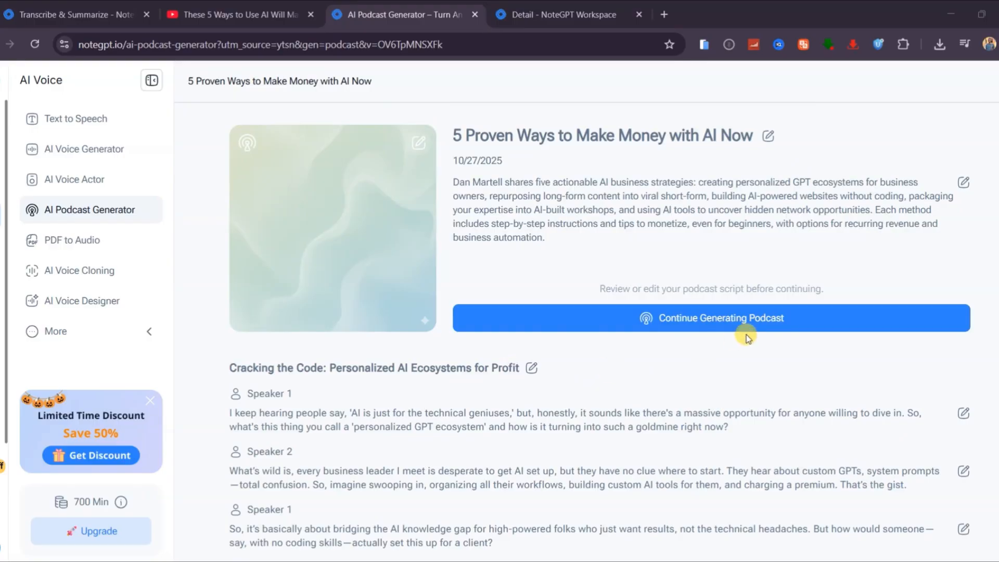
{"action": "left_click", "coordinate": [722, 318]}
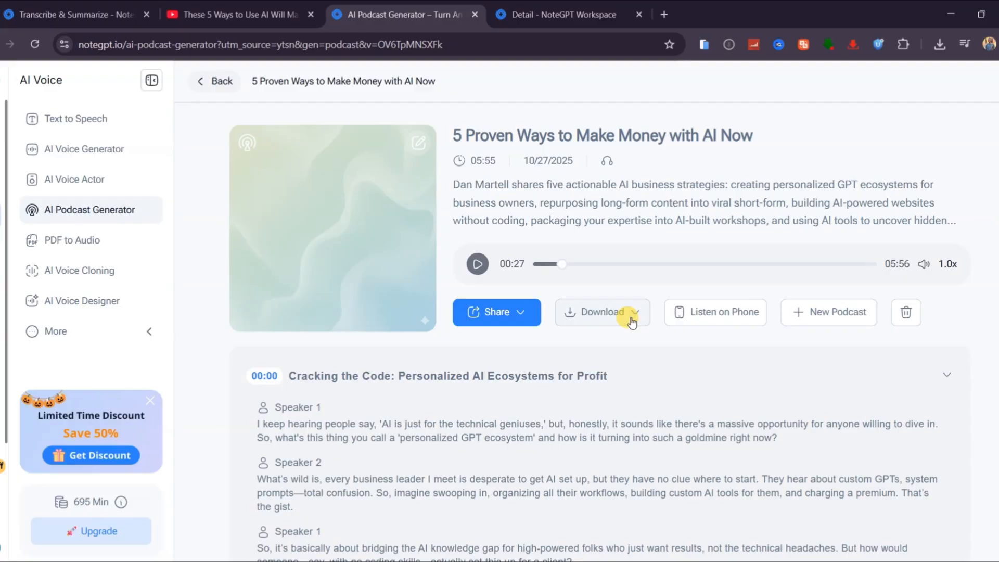
{"action": "left_click", "coordinate": [603, 312]}
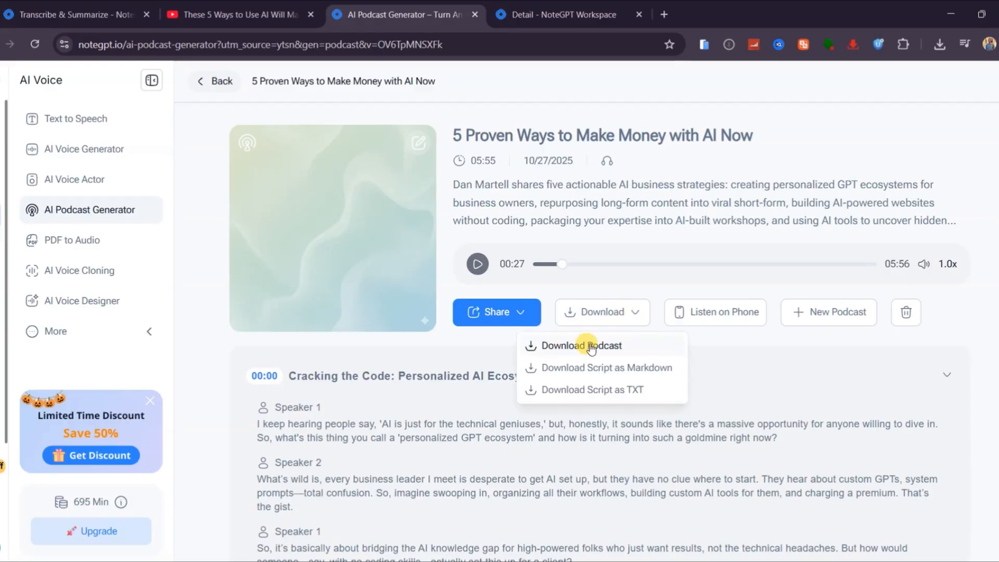
{"action": "left_click", "coordinate": [590, 346]}
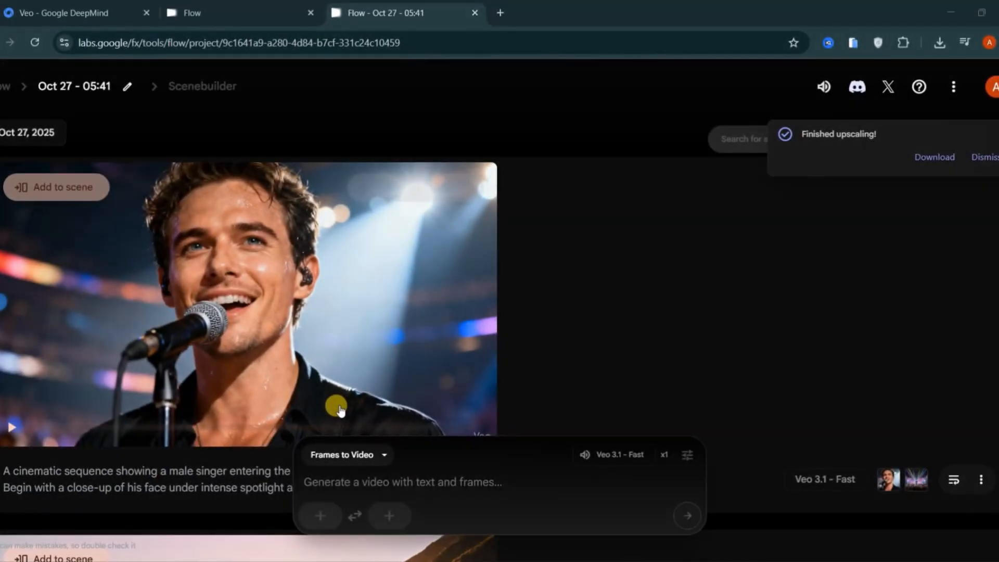
{"action": "mouse_move", "coordinate": [389, 485]}
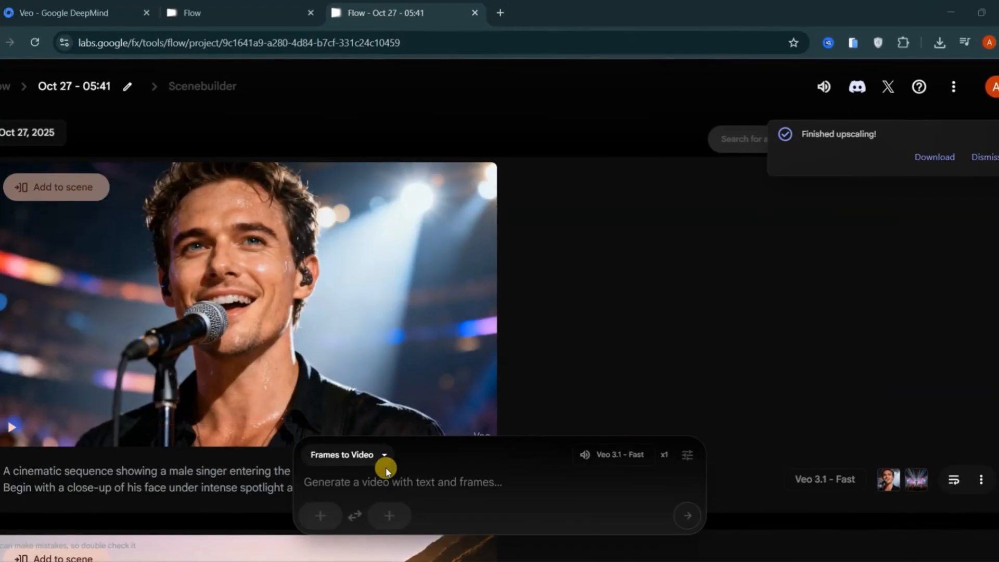
Switch to Ingredients to Video and upload the bodysuit photo as an ingredient.
{"action": "left_click", "coordinate": [384, 470]}
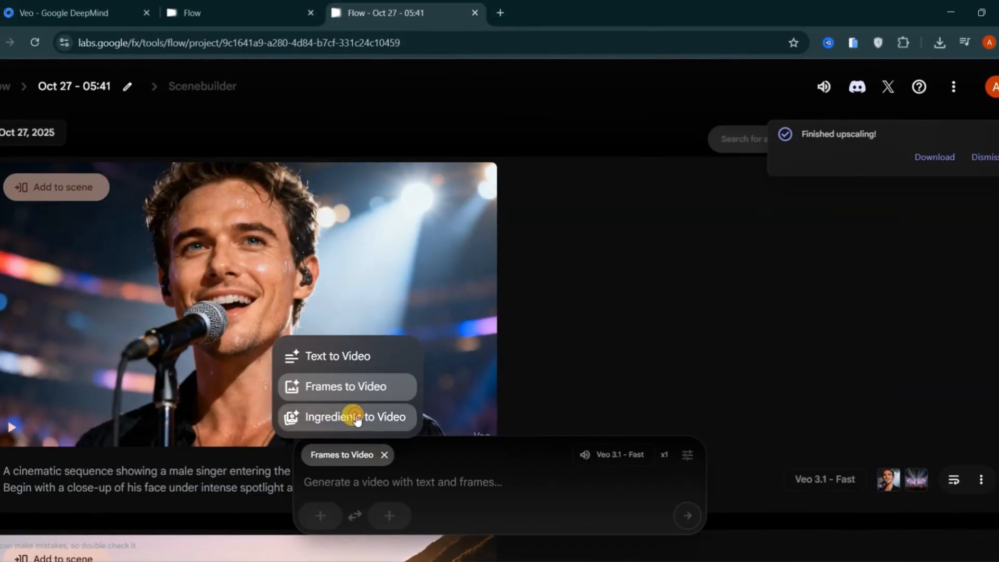
{"action": "left_click", "coordinate": [354, 417]}
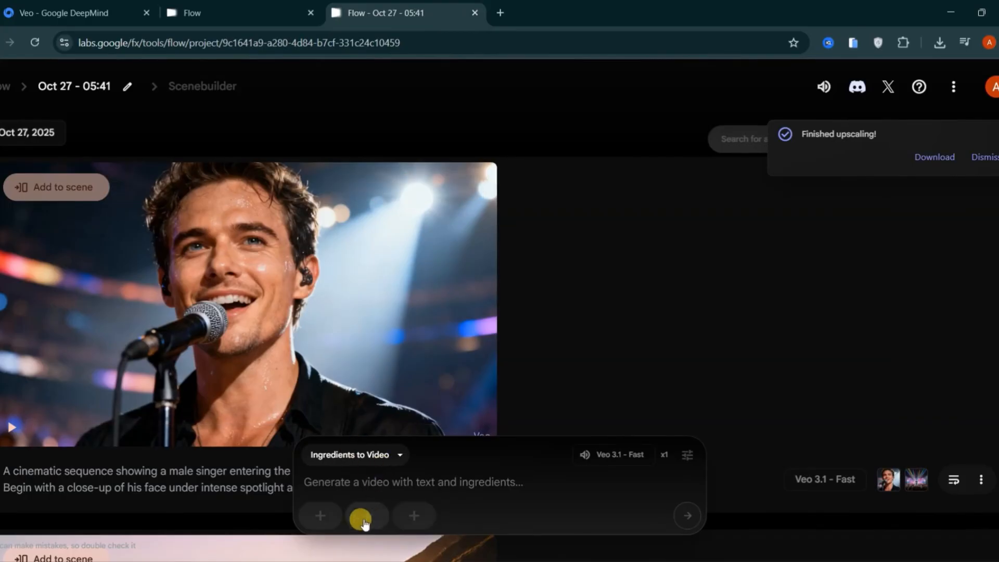
{"action": "left_click", "coordinate": [357, 518]}
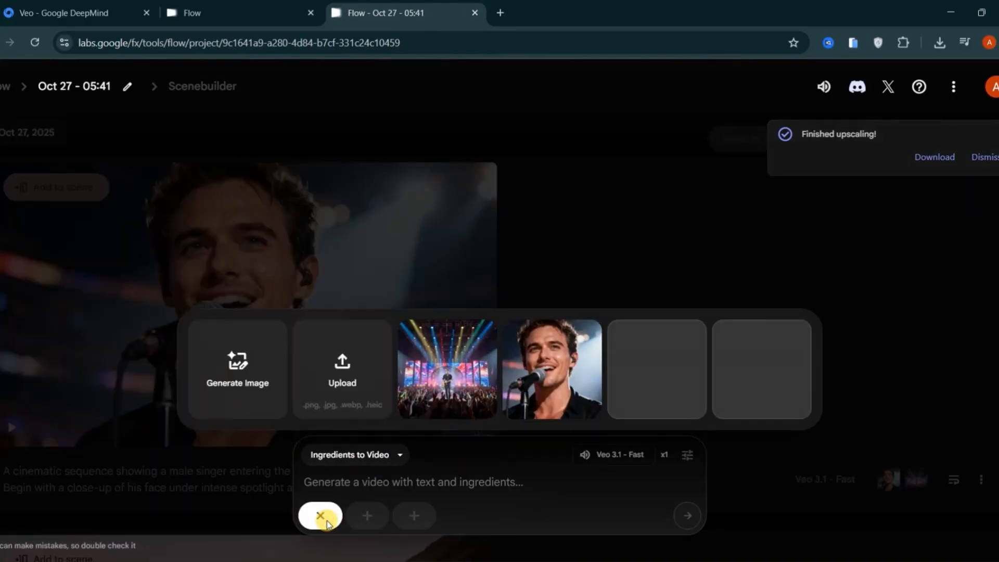
{"action": "left_click", "coordinate": [342, 364]}
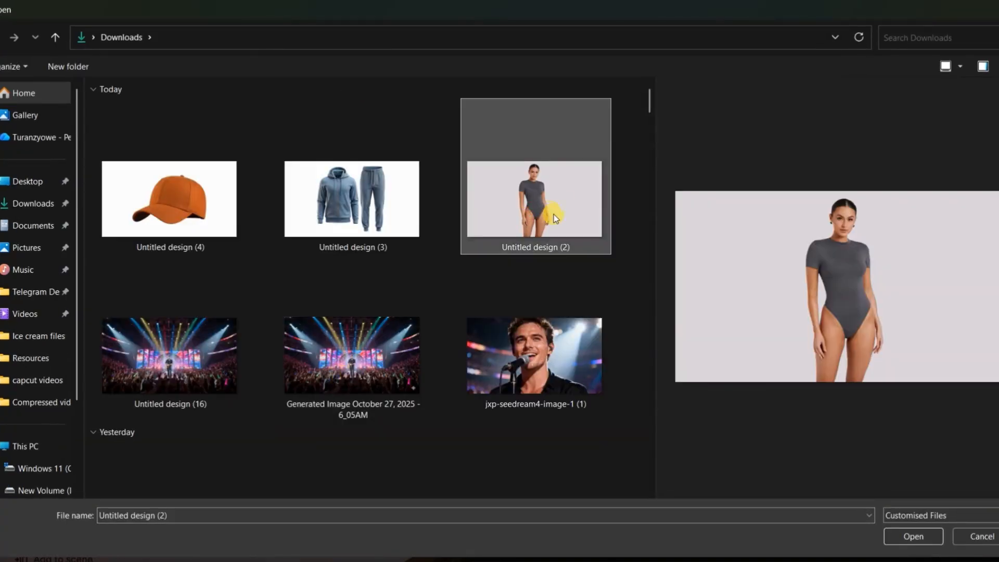
{"action": "left_click", "coordinate": [914, 536]}
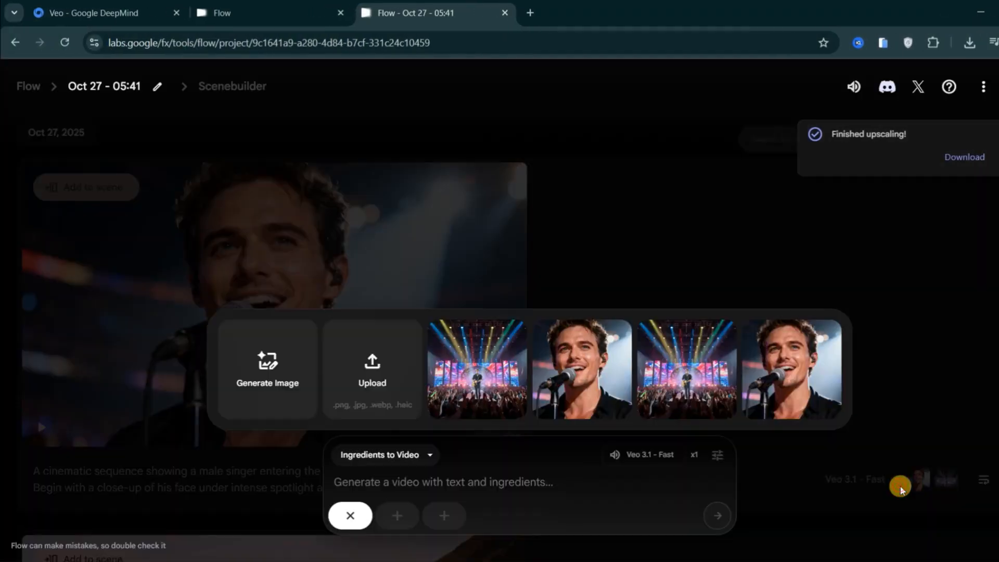
Add the tracksuit and orange cap images, then type the tracksuit-and-cap walking prompt.
{"action": "left_click", "coordinate": [372, 370]}
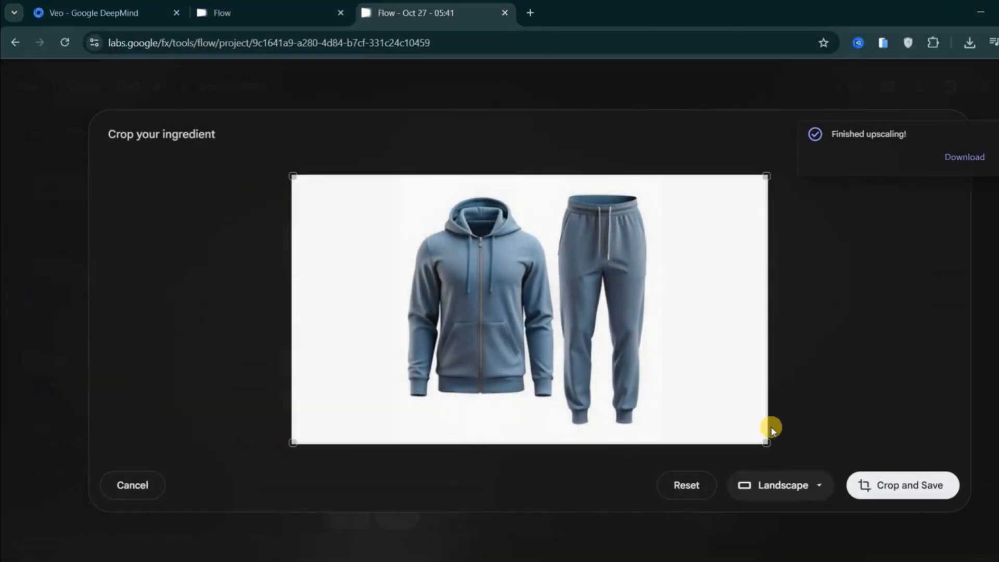
{"action": "left_click", "coordinate": [903, 485]}
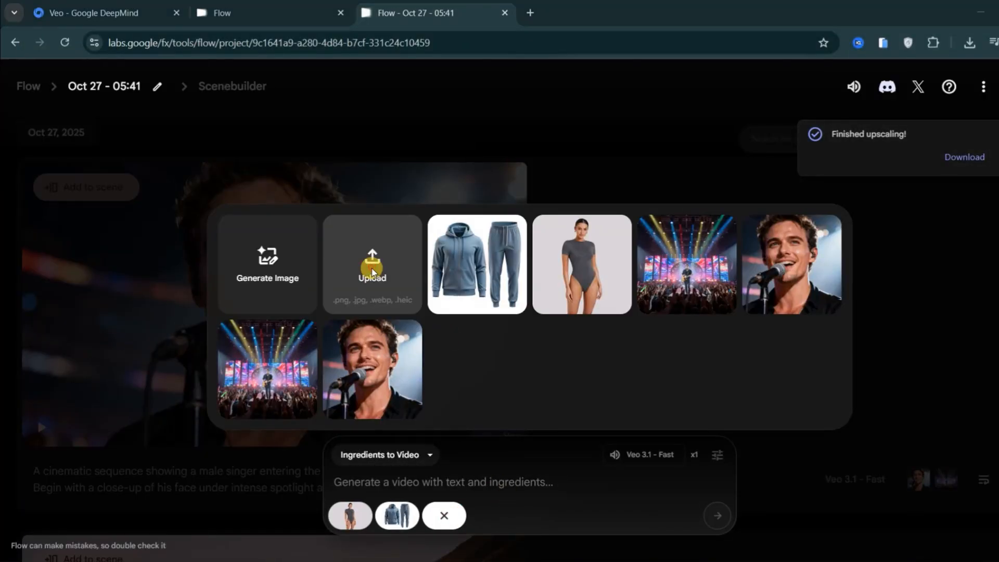
{"action": "left_click", "coordinate": [372, 263]}
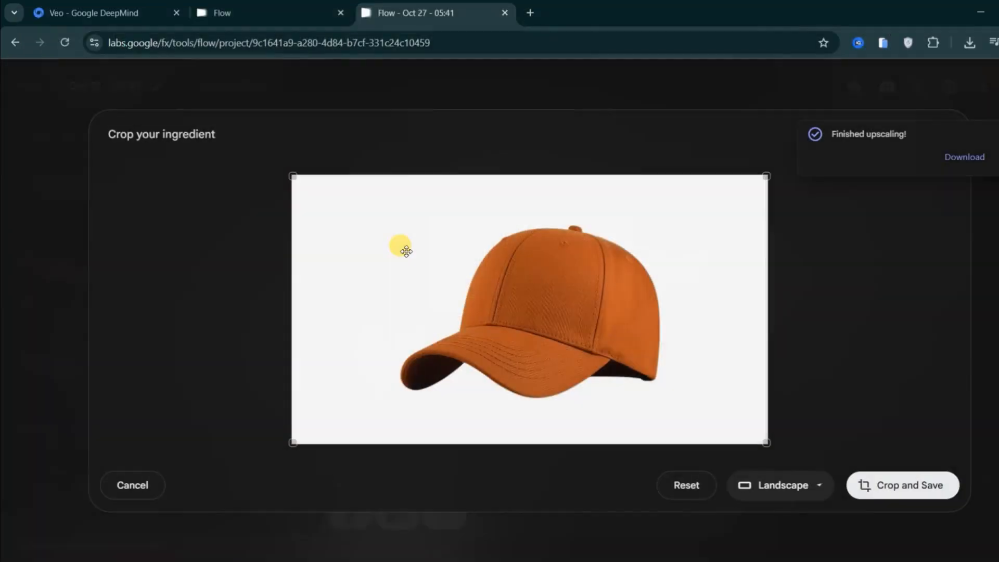
{"action": "left_click", "coordinate": [902, 485]}
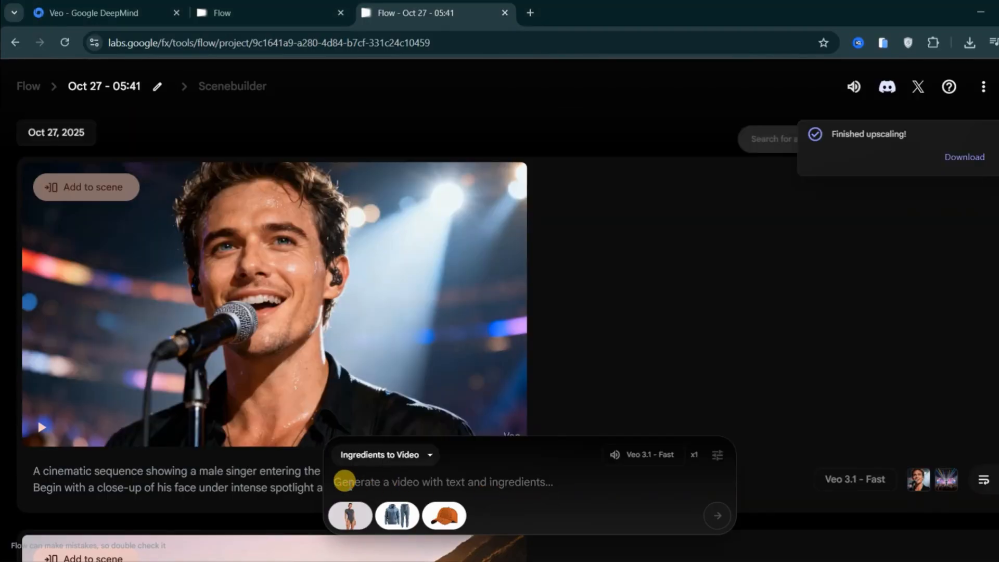
{"action": "type", "text": "A woman wearing a blue tracksuit and an orange cap walks confidently toward the camera inside a modern house compound, smiling naturally as she models the outfit"}
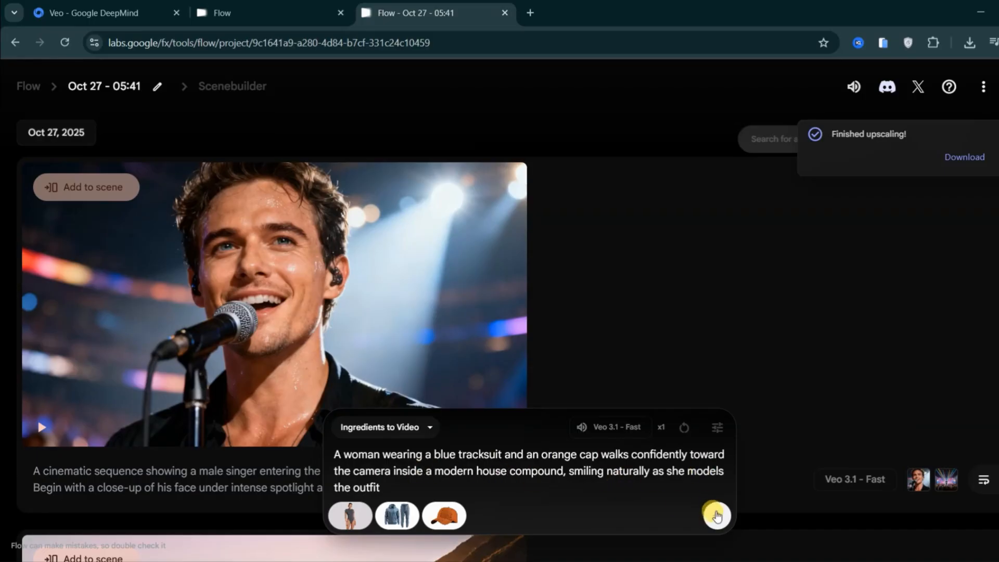
Generate the blue tracksuit, orange cap walking clip, preview it, and add it to Scenebuilder.
{"action": "left_click", "coordinate": [716, 516]}
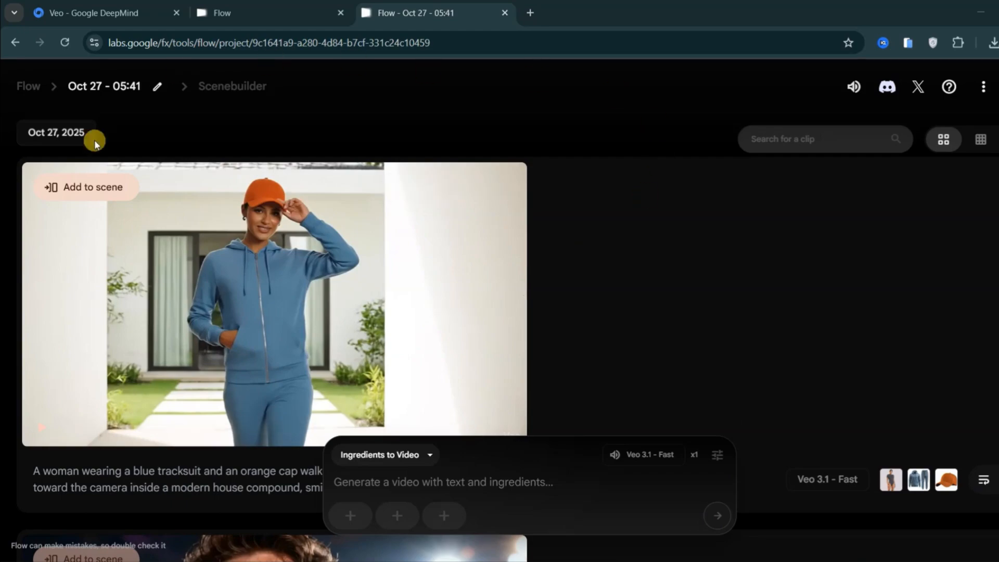
{"action": "left_click", "coordinate": [446, 188]}
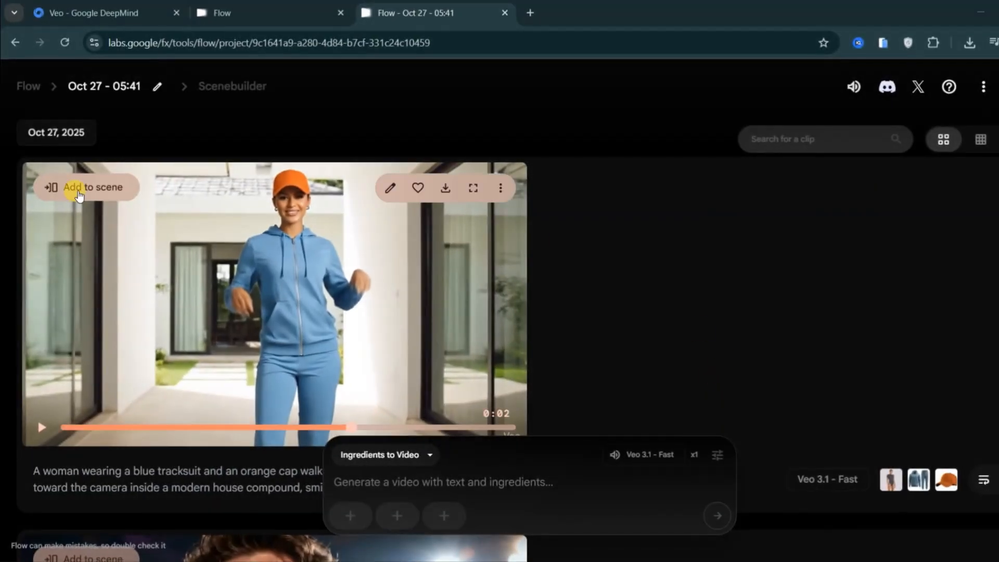
{"action": "left_click", "coordinate": [84, 187]}
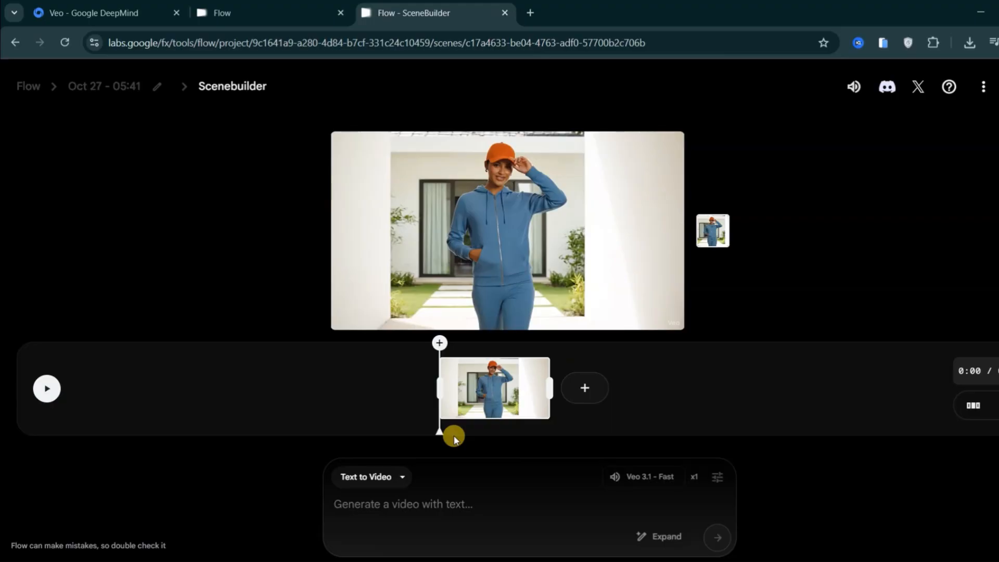
Generate an extension shot: she turns left, sits on a chair, says "welcome to my mansion".
{"action": "left_click", "coordinate": [585, 387]}
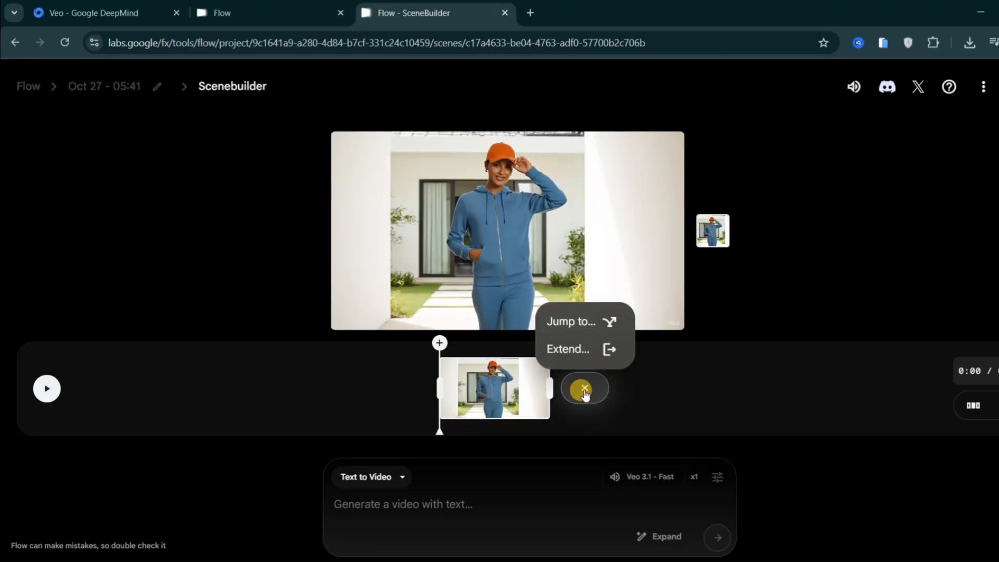
{"action": "mouse_move", "coordinate": [586, 319]}
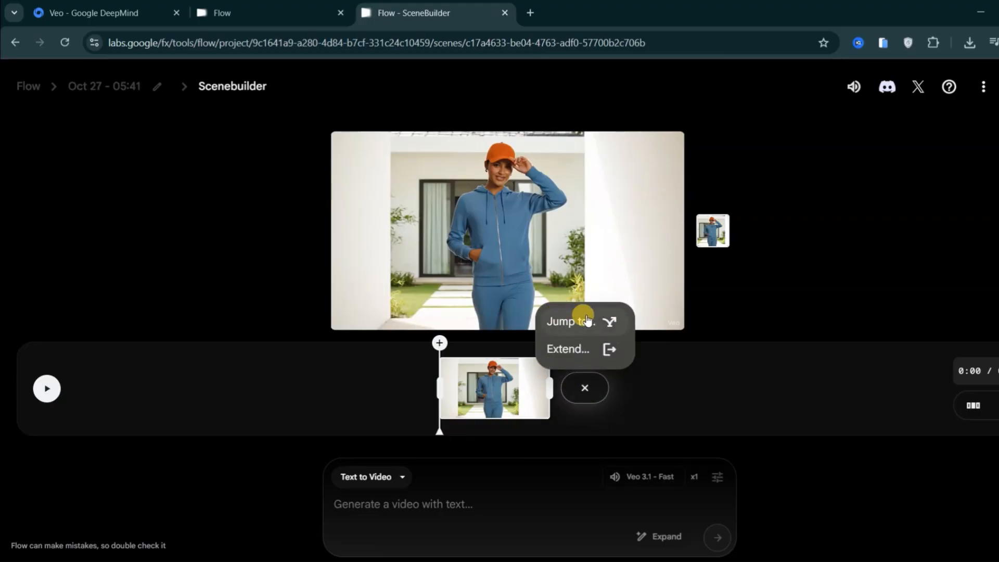
{"action": "mouse_move", "coordinate": [562, 352]}
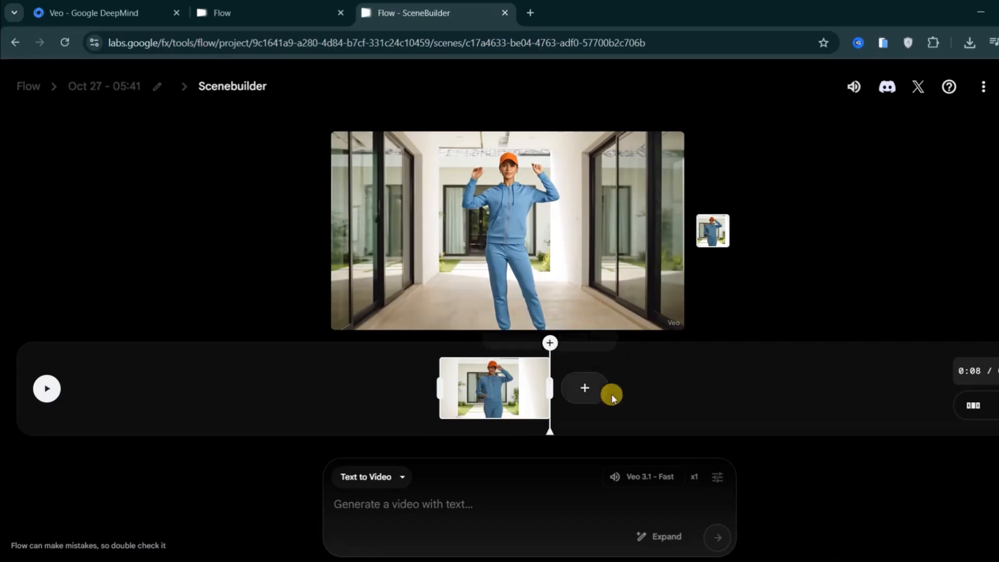
{"action": "left_click", "coordinate": [585, 388]}
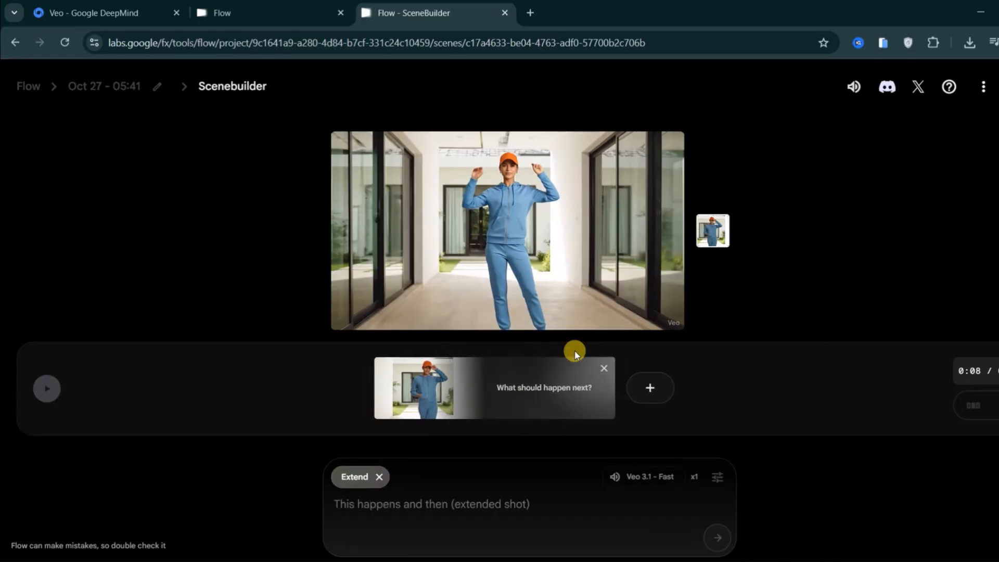
{"action": "left_click", "coordinate": [343, 514]}
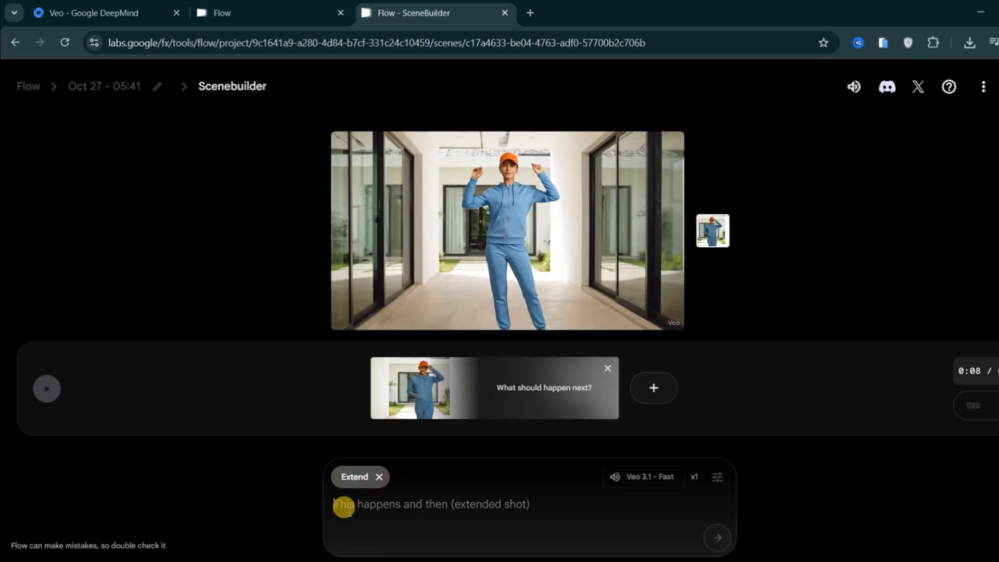
{"action": "type", "text": "she then turns lef and seats"}
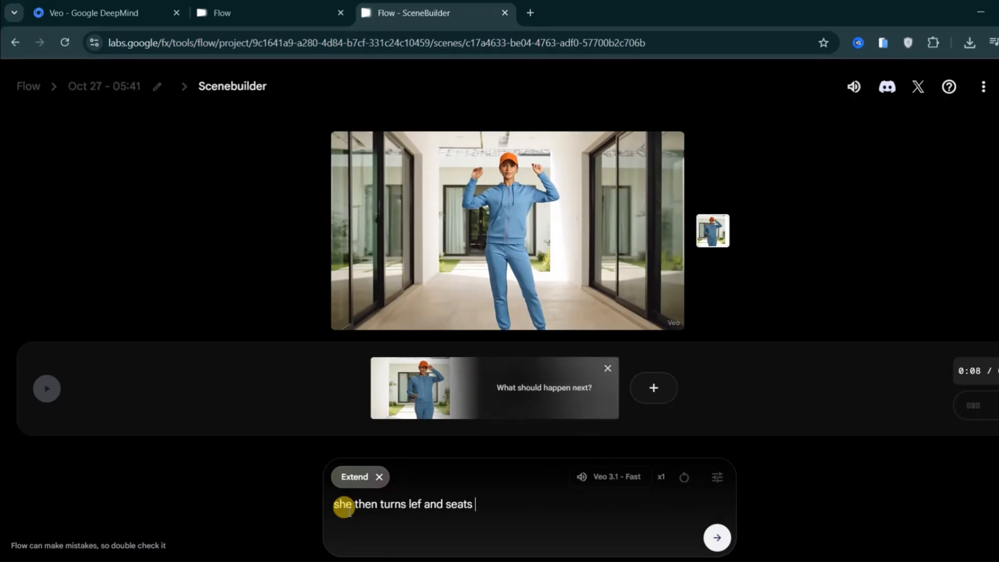
{"action": "type", "text": "on a chair t"}
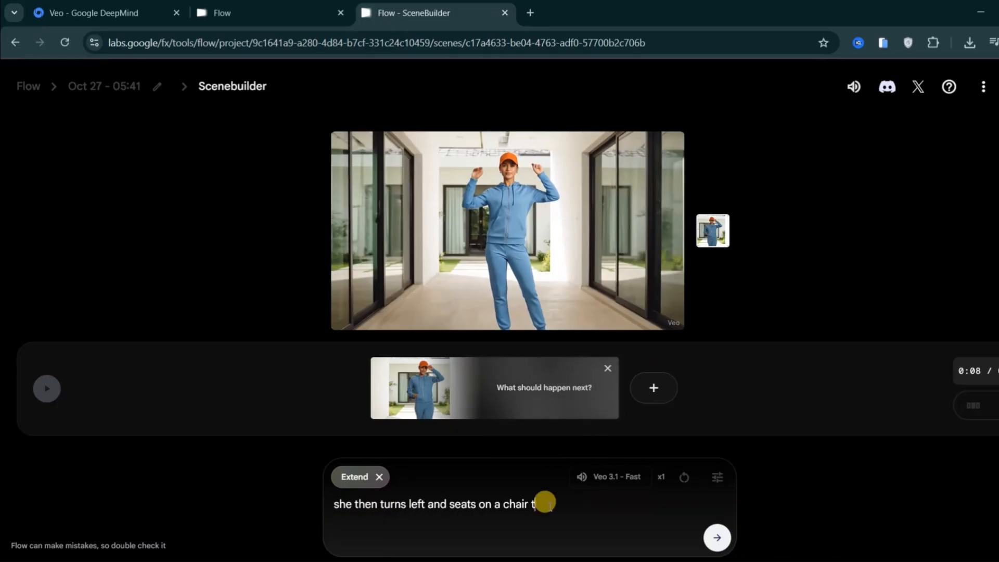
{"action": "type", "text": "hen says \"welcome to my mansion\"."}
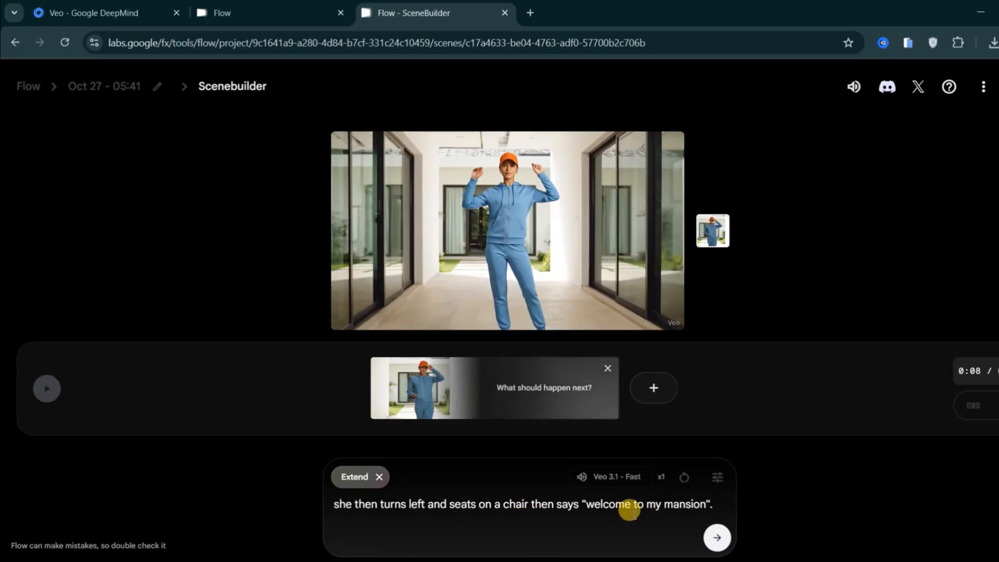
{"action": "left_click", "coordinate": [717, 537]}
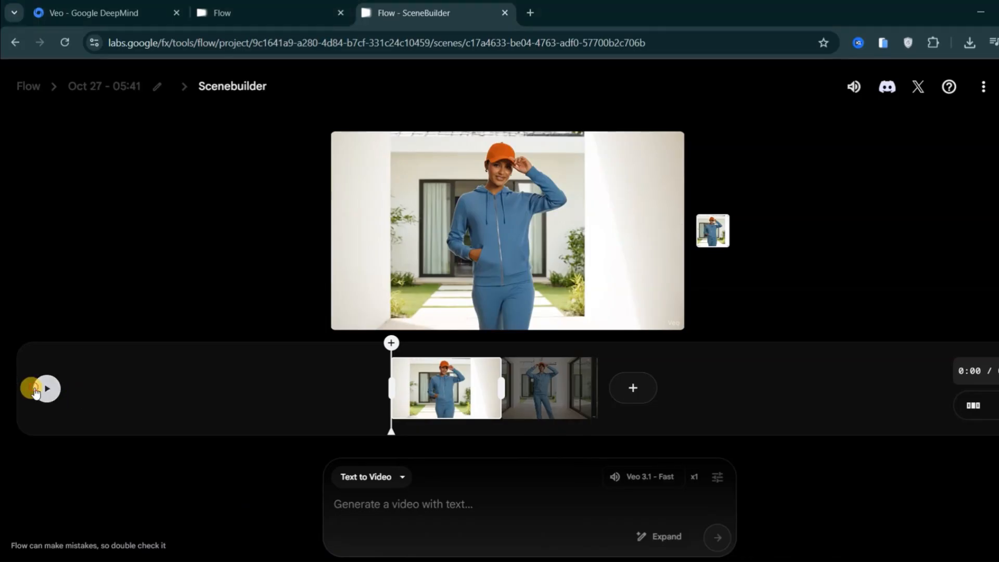
Play back the two-shot tracksuit scene, then return to the project's clip library.
{"action": "left_click", "coordinate": [48, 389]}
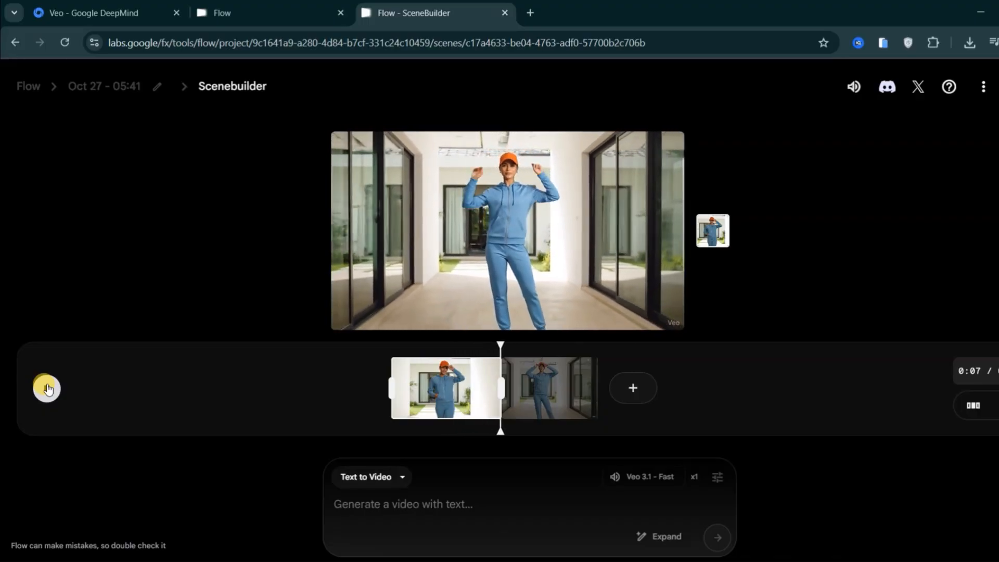
{"action": "left_click", "coordinate": [45, 389]}
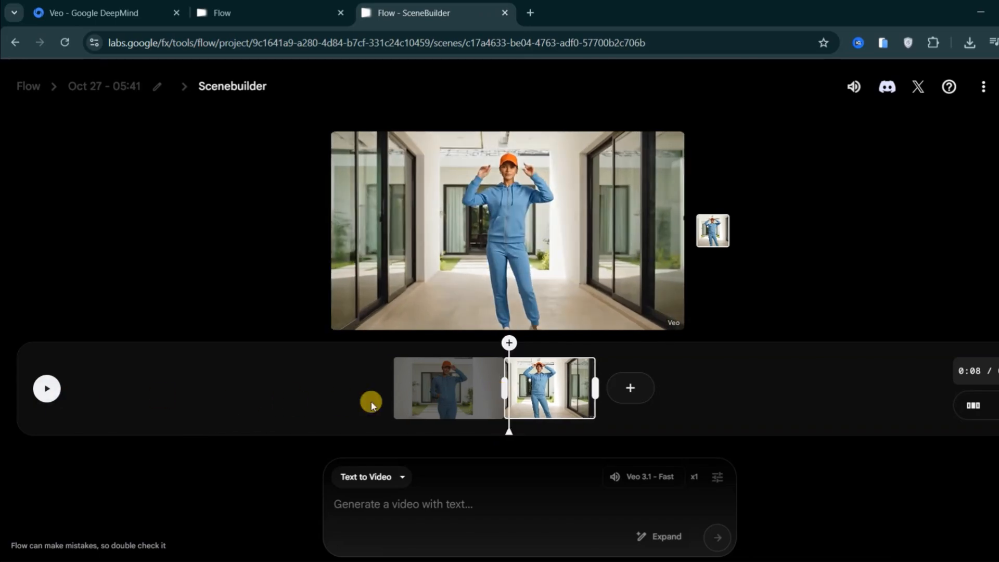
{"action": "left_click", "coordinate": [47, 389]}
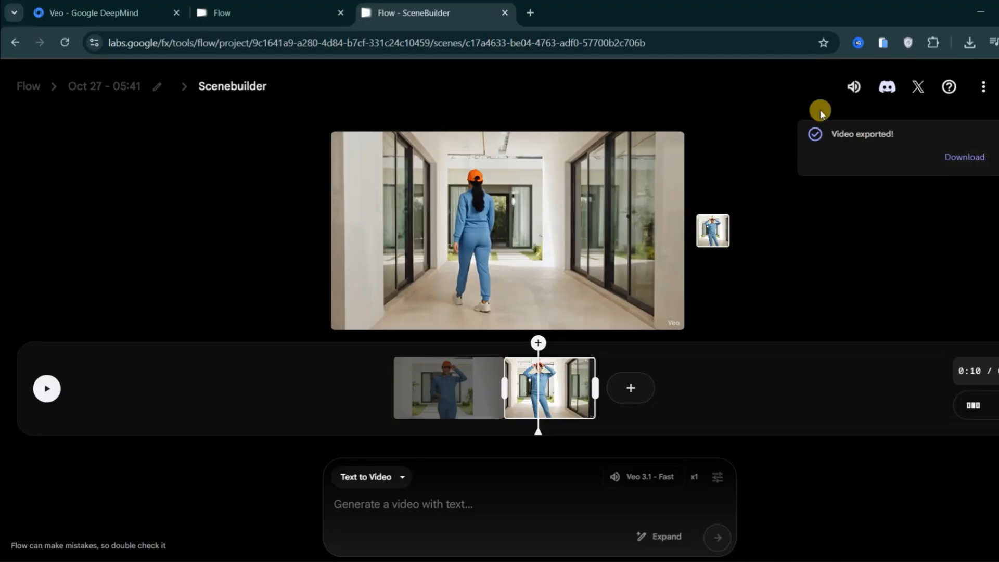
{"action": "left_click", "coordinate": [964, 157]}
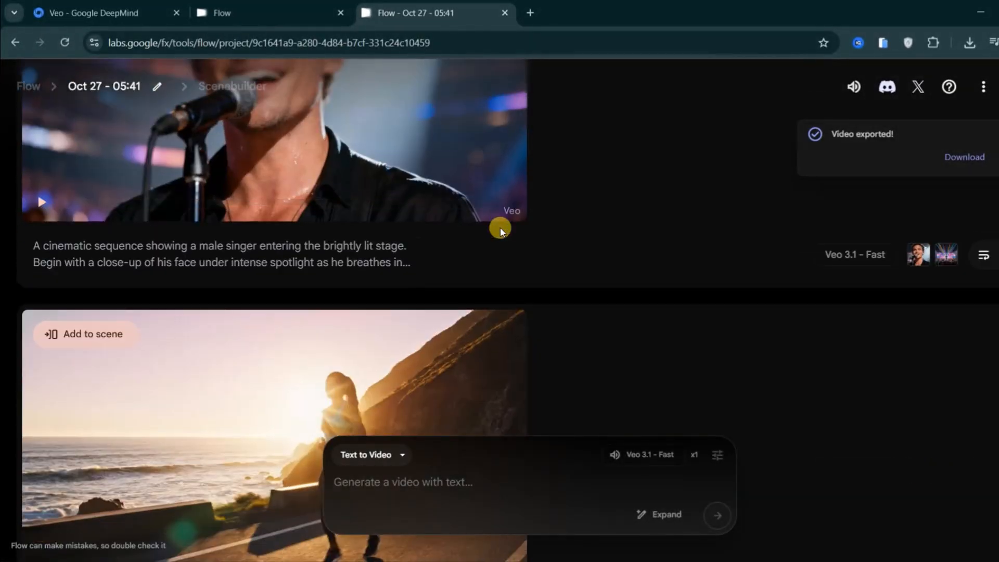
Edit the seaside jogging clip with the prompt 'add a dog jogging' and play the result.
{"action": "scroll", "scroll_direction": "down", "scroll_amount": 3}
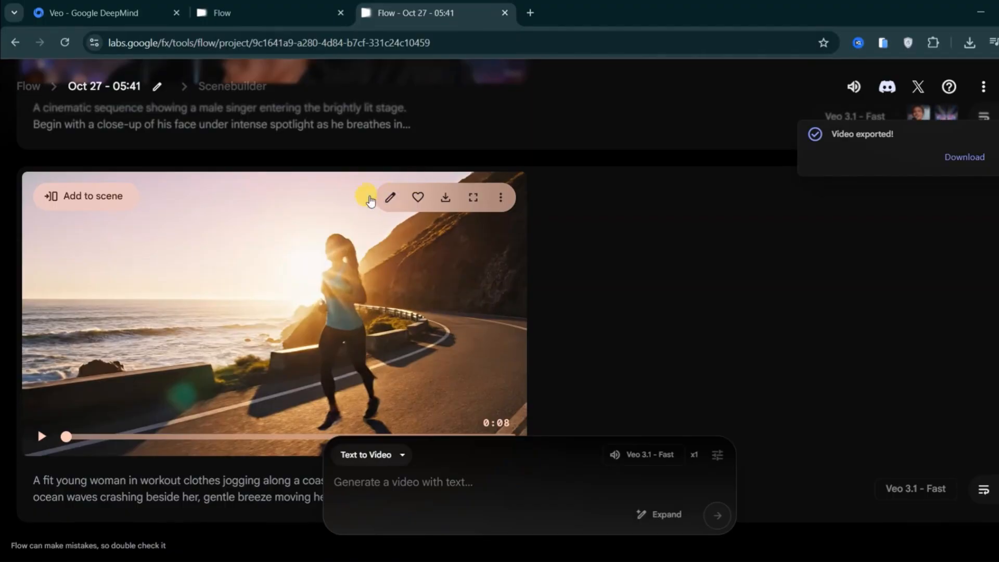
{"action": "left_click", "coordinate": [391, 197]}
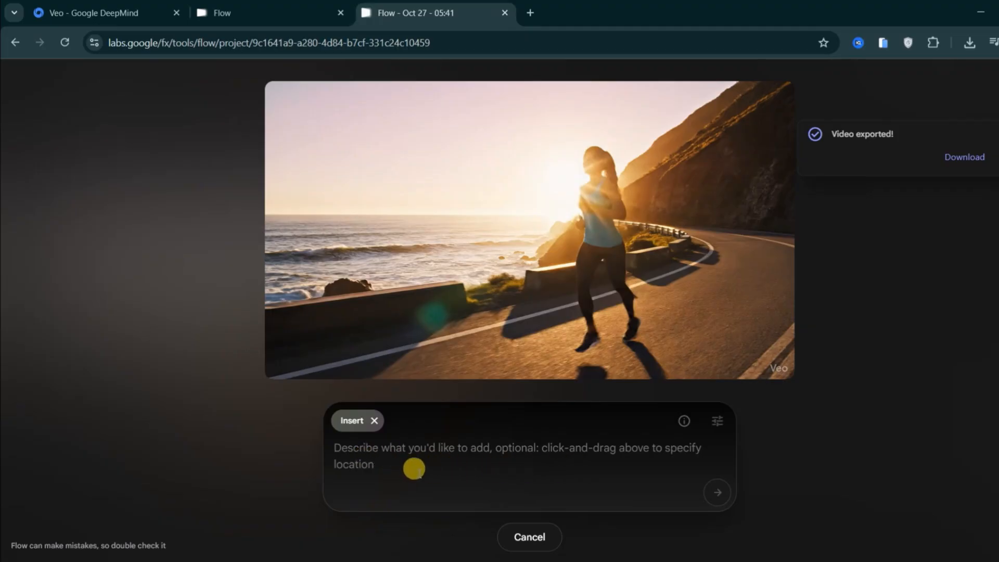
{"action": "type", "text": "add"}
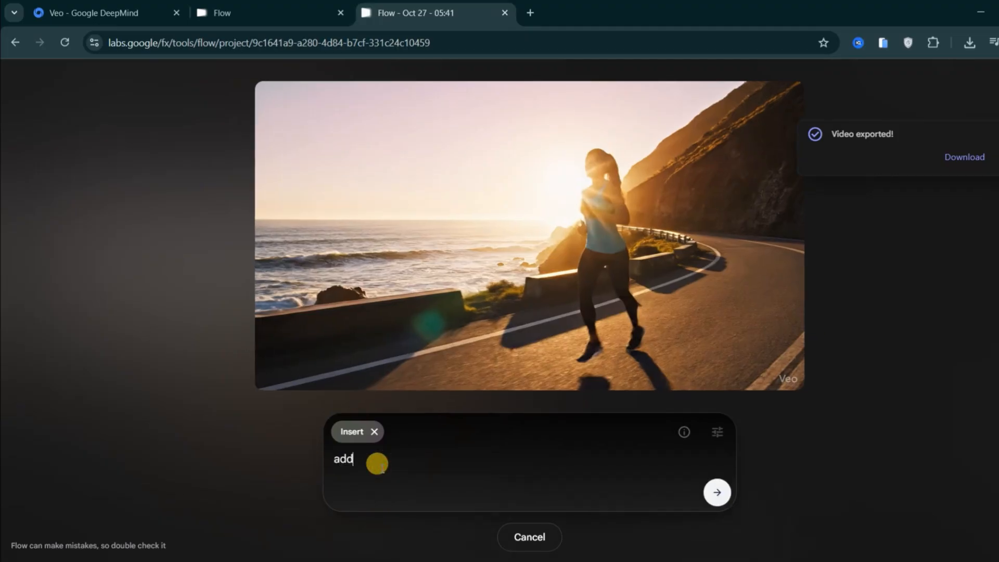
{"action": "type", "text": "a dog jogging with her"}
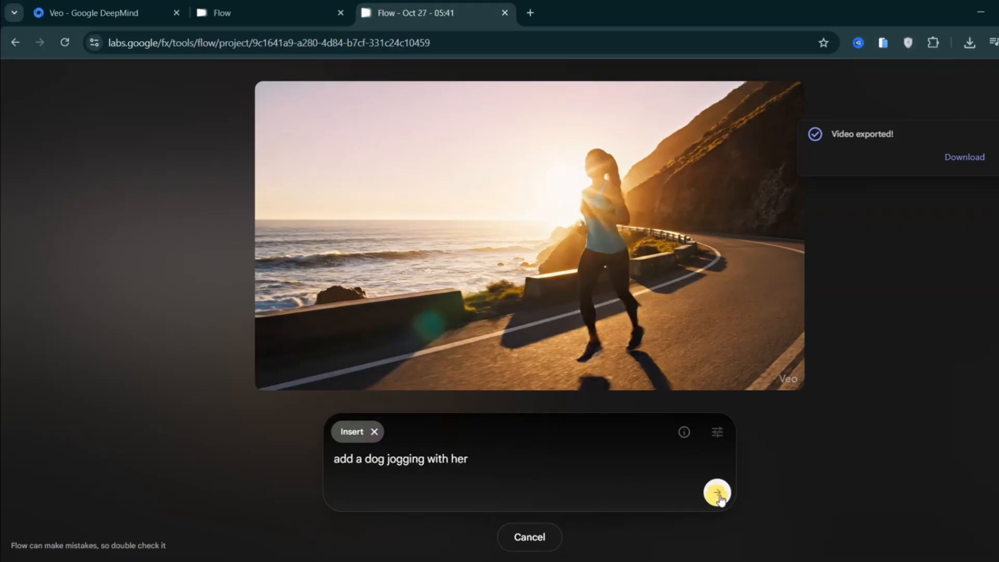
{"action": "left_click", "coordinate": [718, 492]}
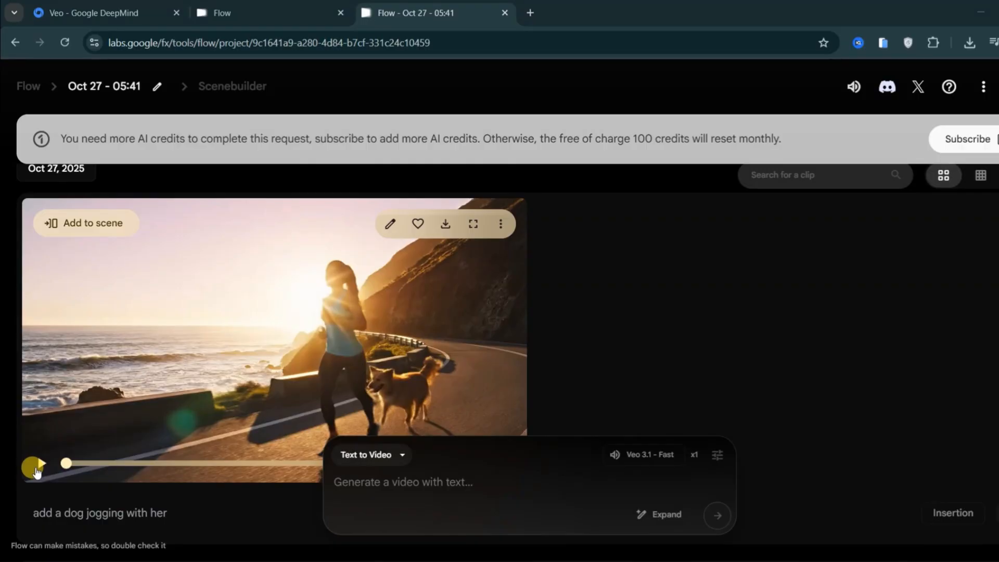
{"action": "left_click", "coordinate": [32, 465]}
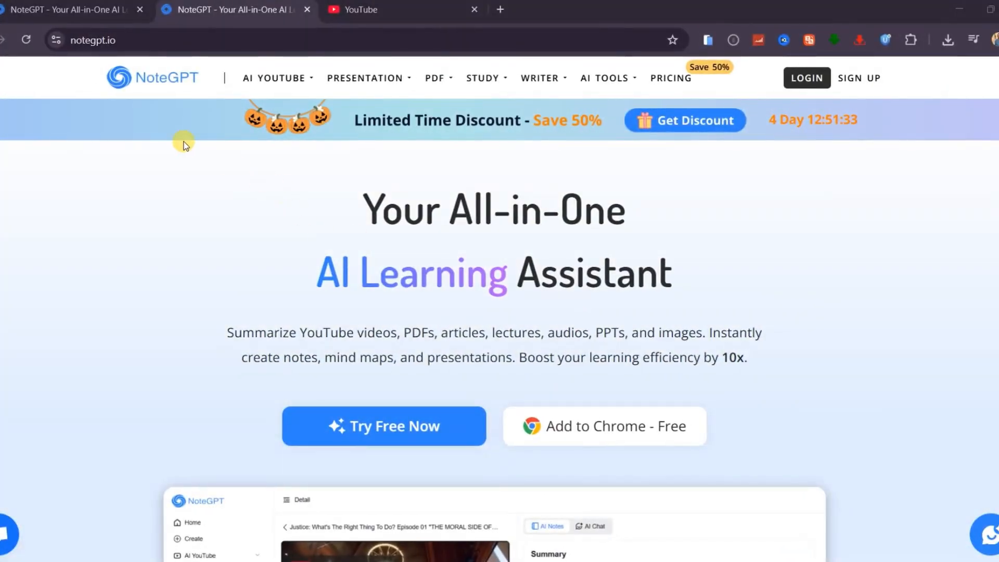
{"action": "mouse_move", "coordinate": [197, 123]}
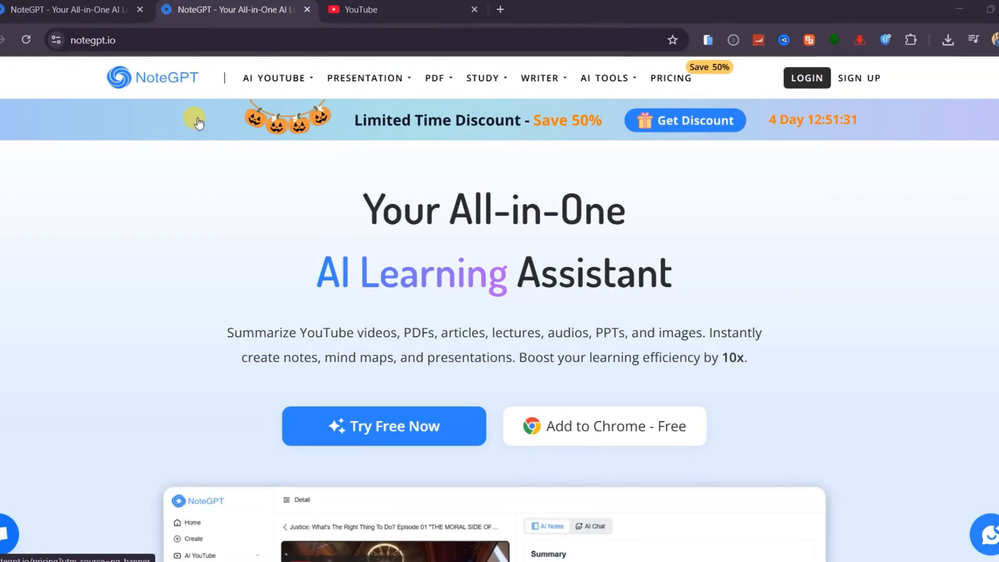